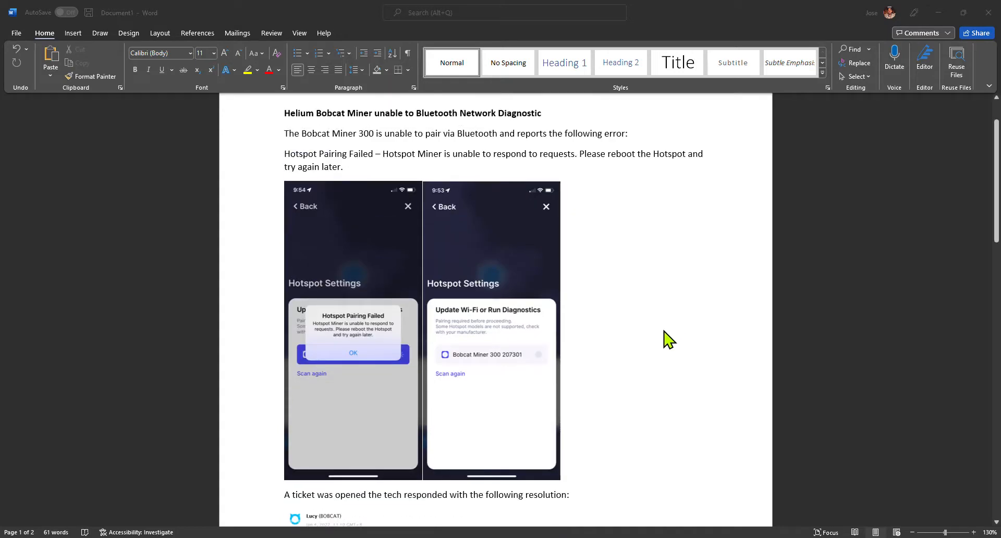
mouse_move(410, 334)
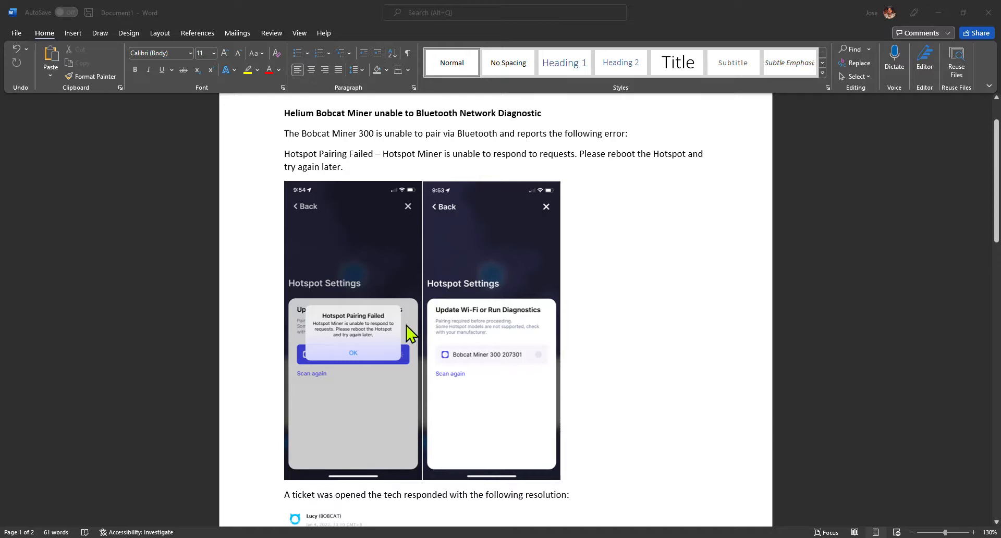
mouse_move(403, 308)
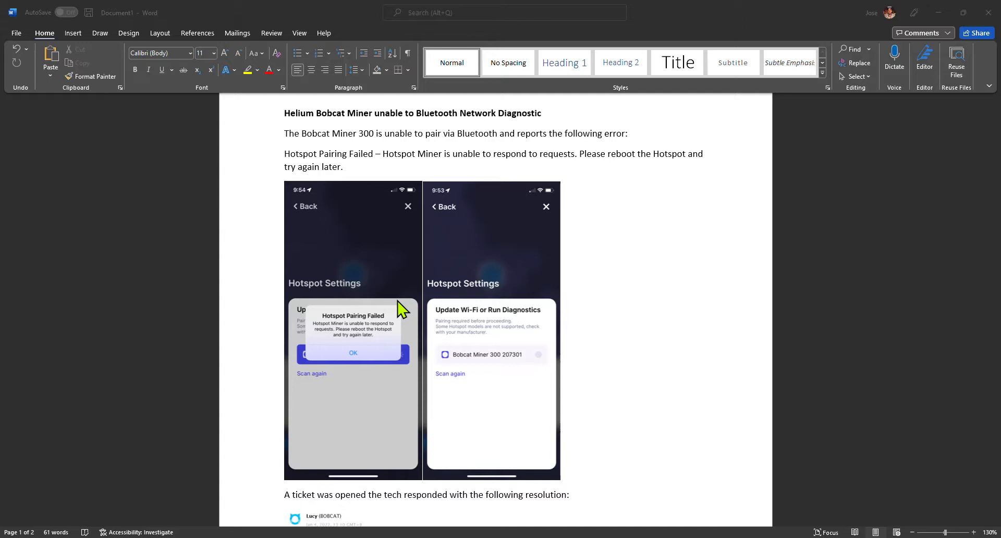
Step: Scroll through the Bobcat Diagnoser User Guide page describing the local diagnoser
scroll("down", 3)
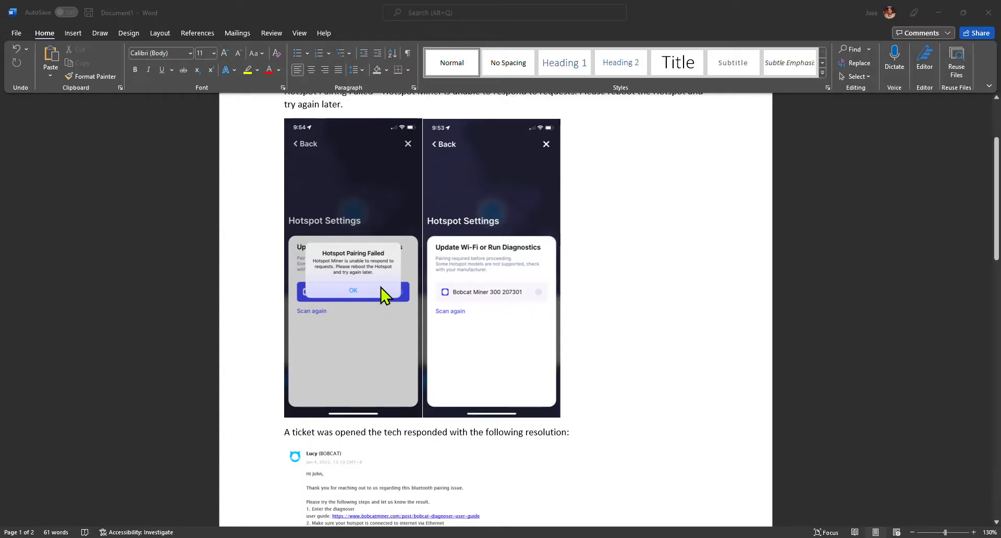
mouse_move(376, 286)
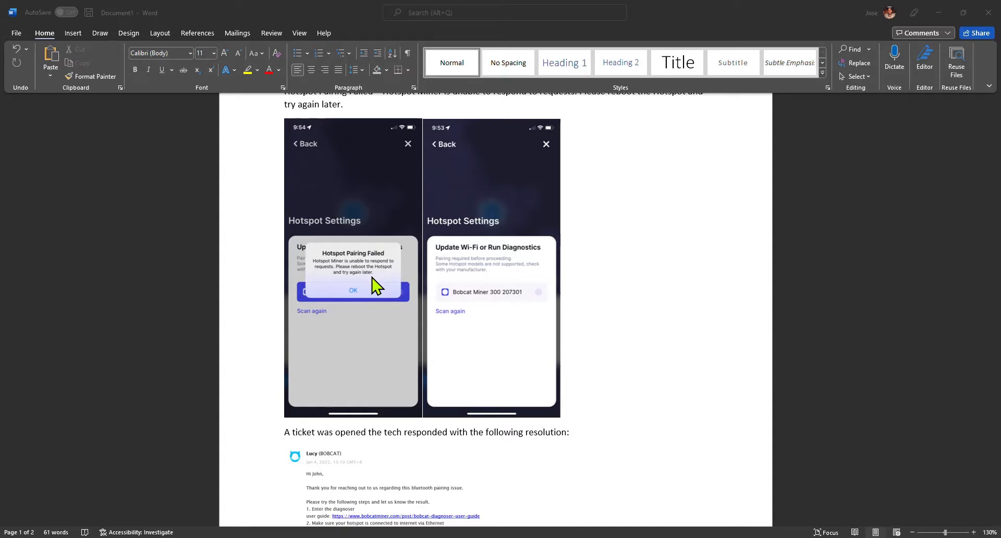
scroll("down", 3)
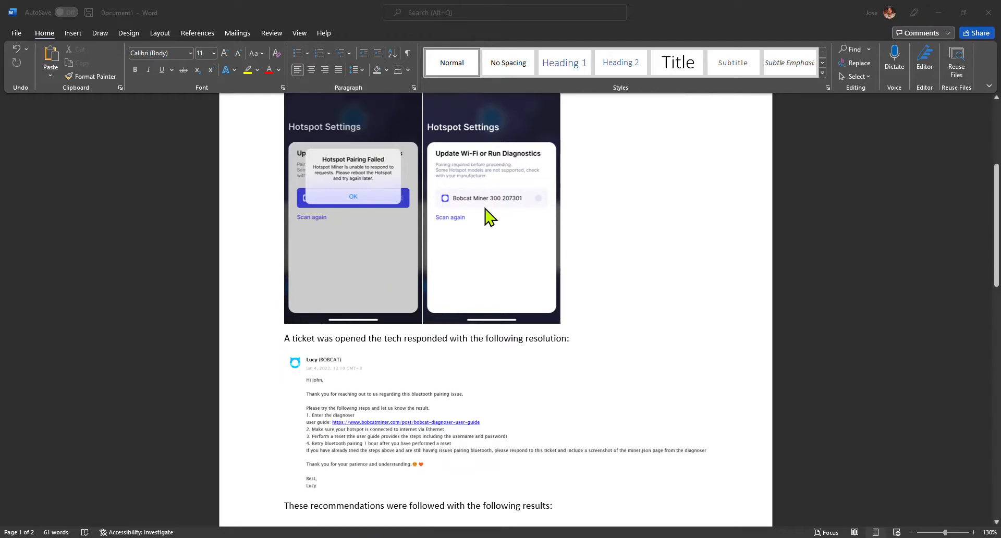
mouse_move(490, 210)
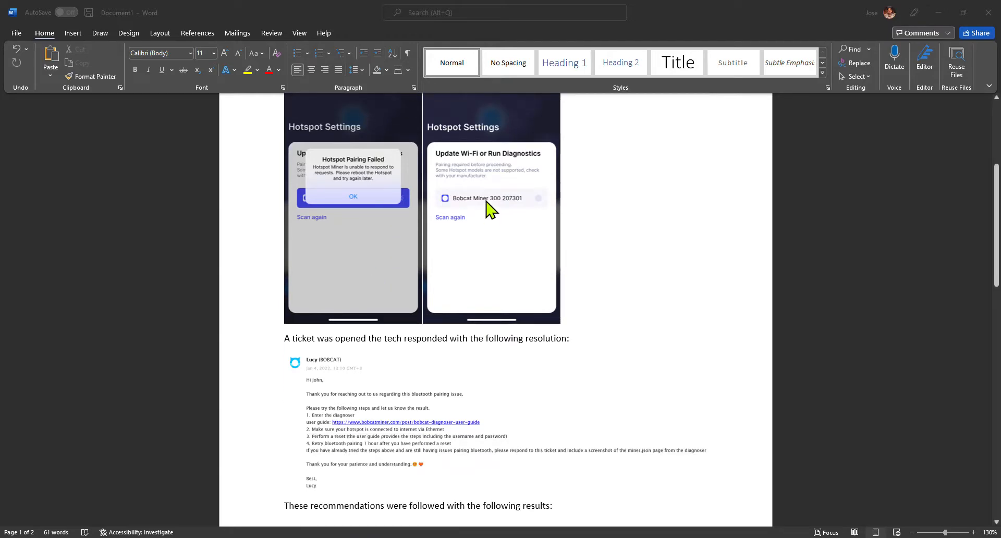
scroll("down", 3)
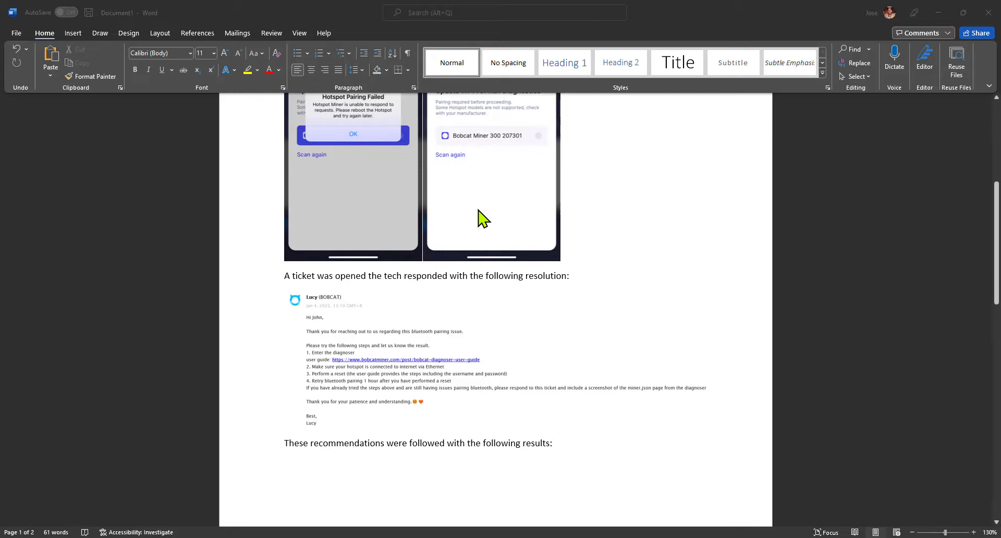
scroll("down", 3)
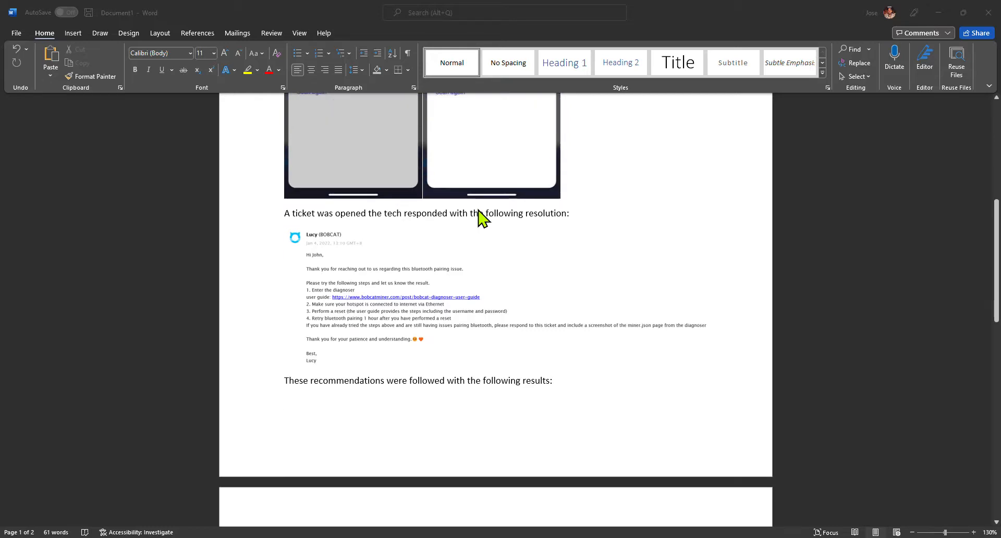
mouse_move(666, 314)
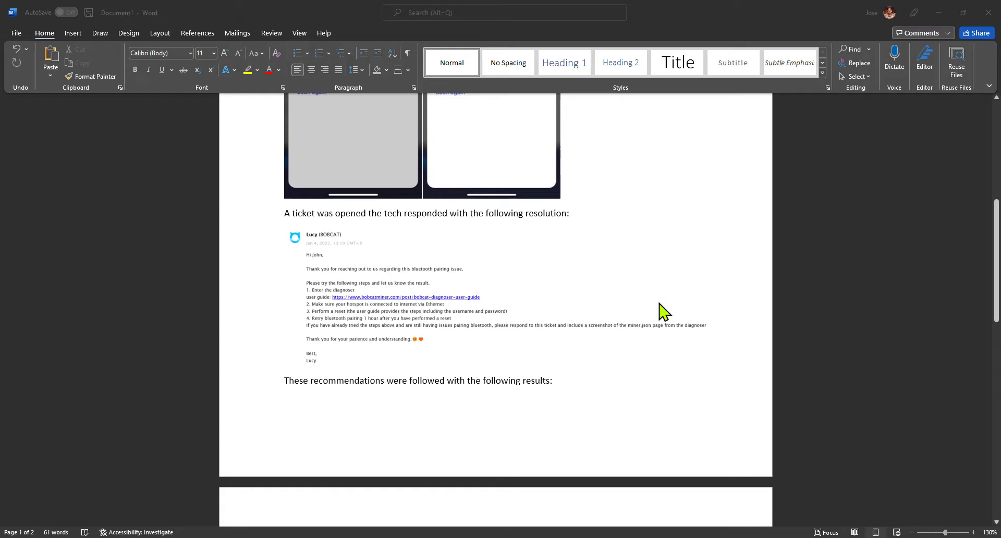
mouse_move(425, 327)
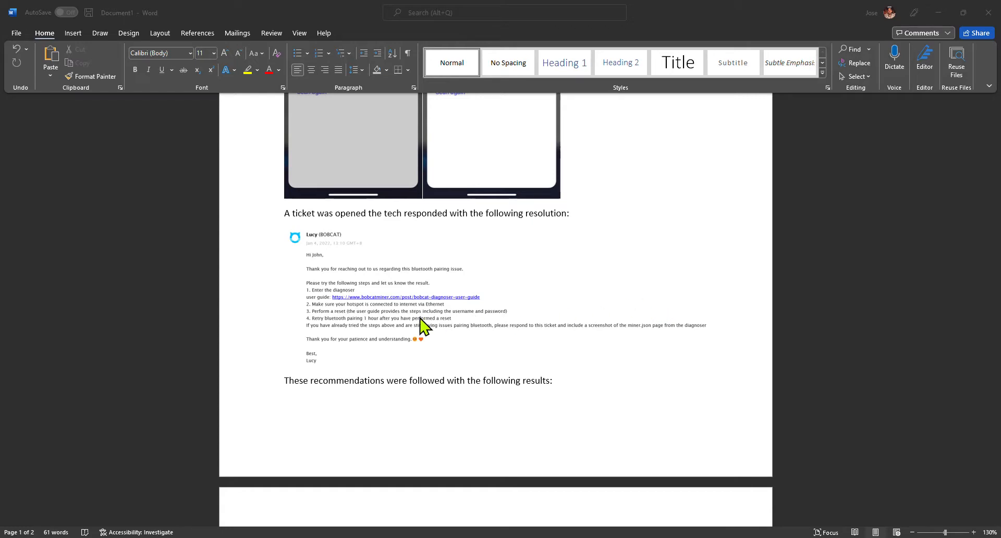
mouse_move(393, 308)
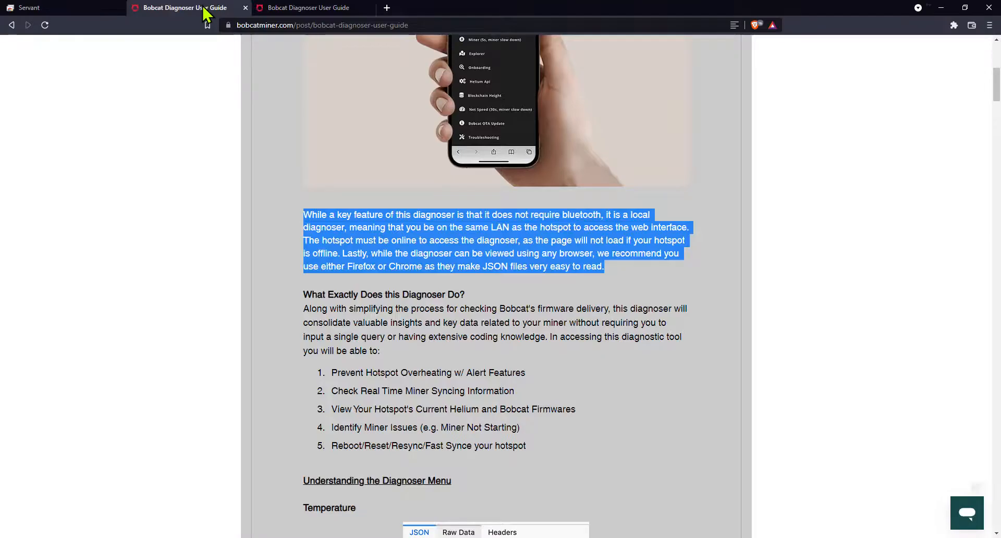
scroll("up", 3)
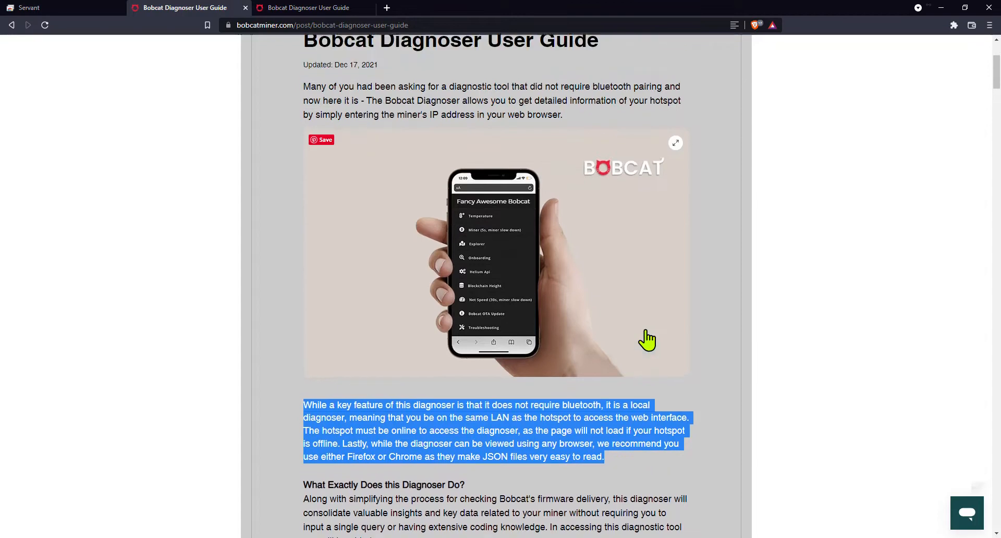
scroll("down", 3)
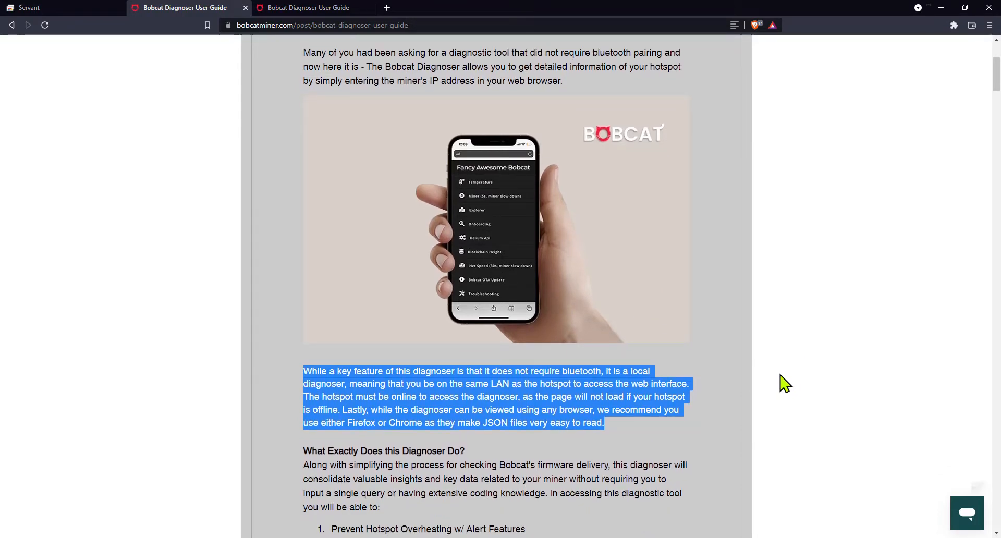
scroll("down", 3)
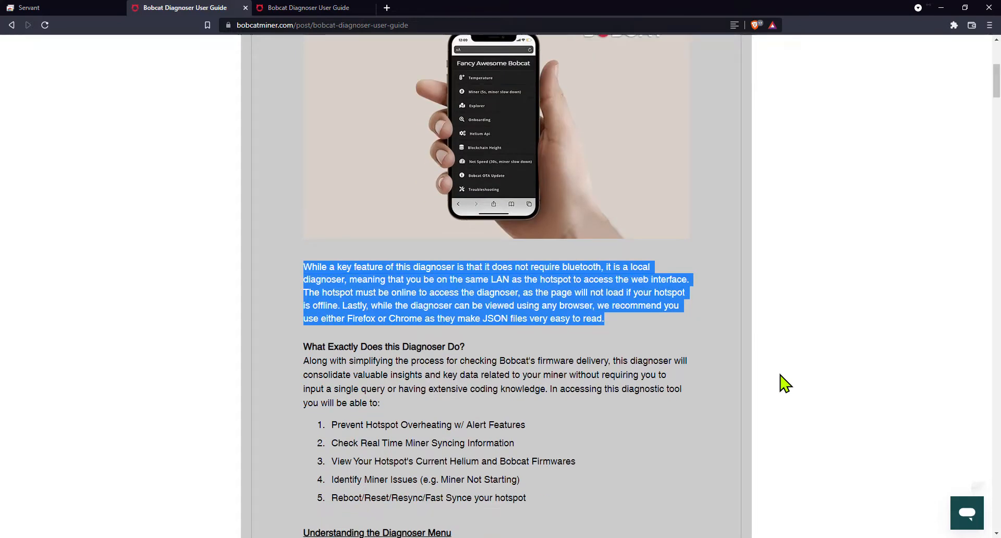
mouse_move(600, 350)
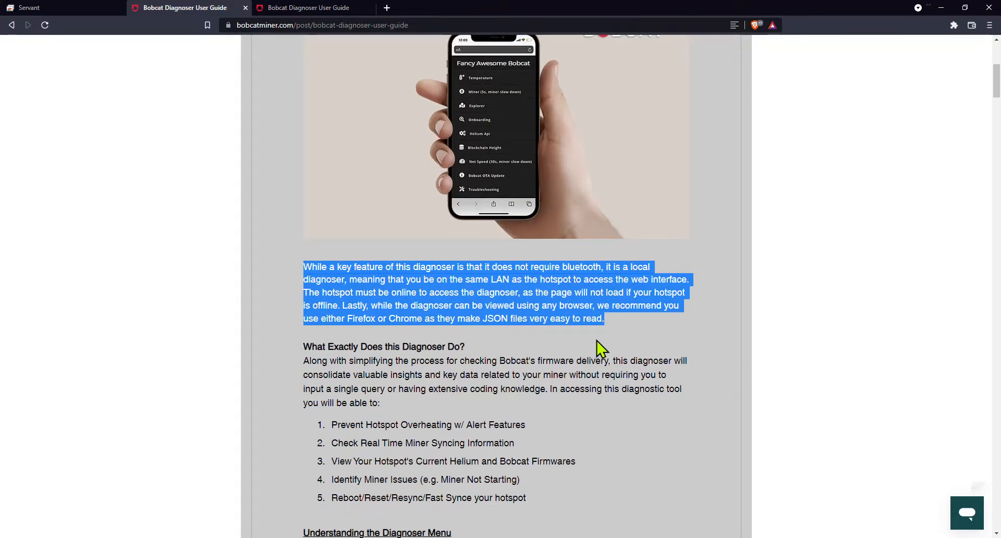
mouse_move(327, 276)
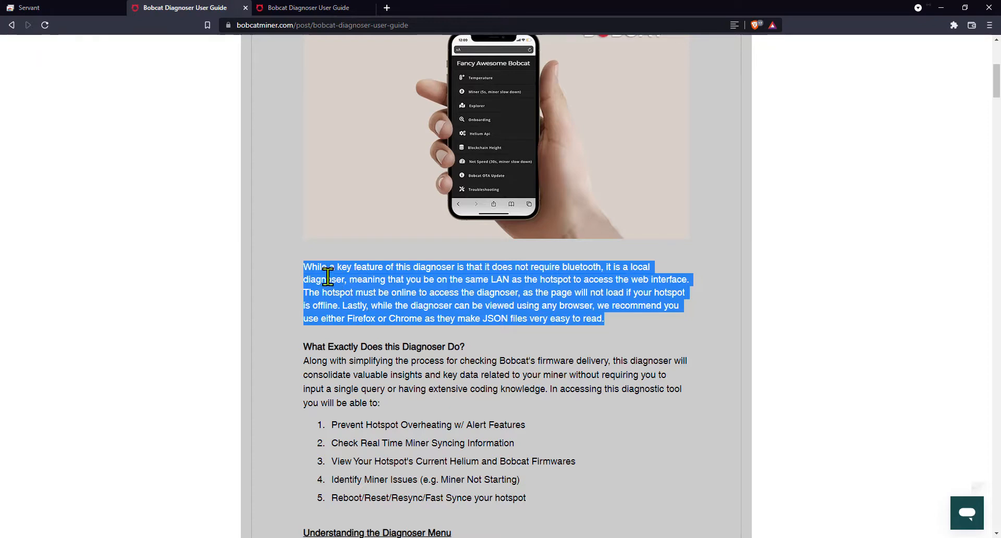
mouse_move(594, 412)
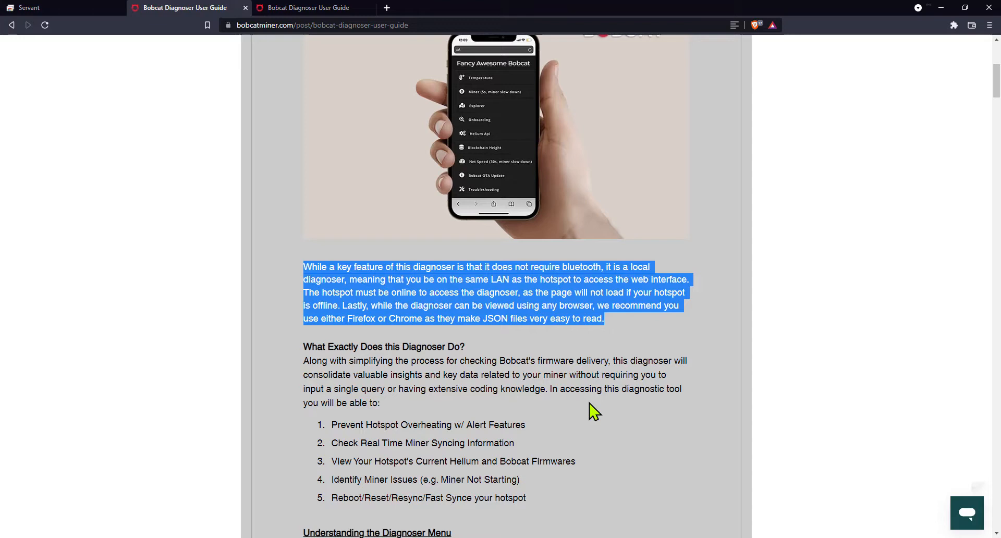
mouse_move(928, 67)
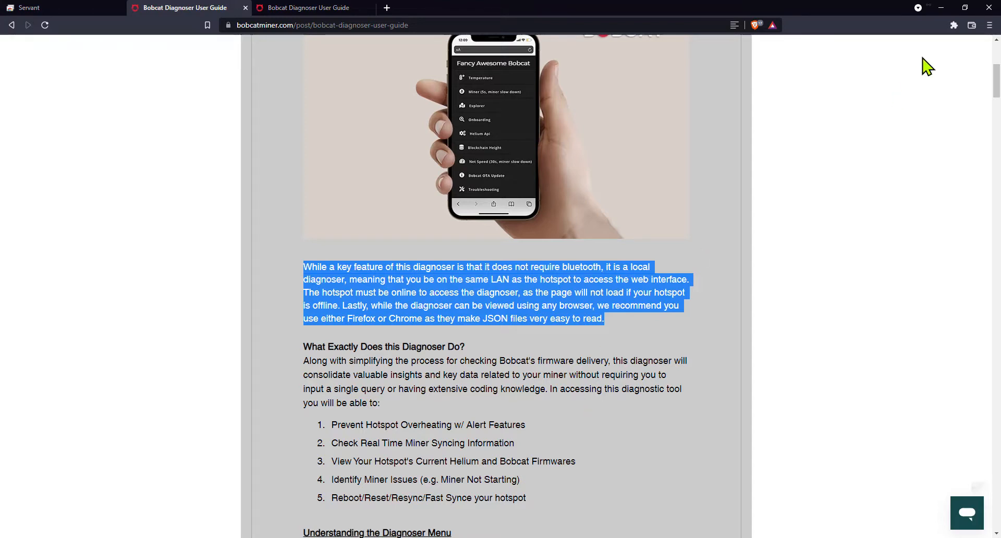
mouse_move(942, 8)
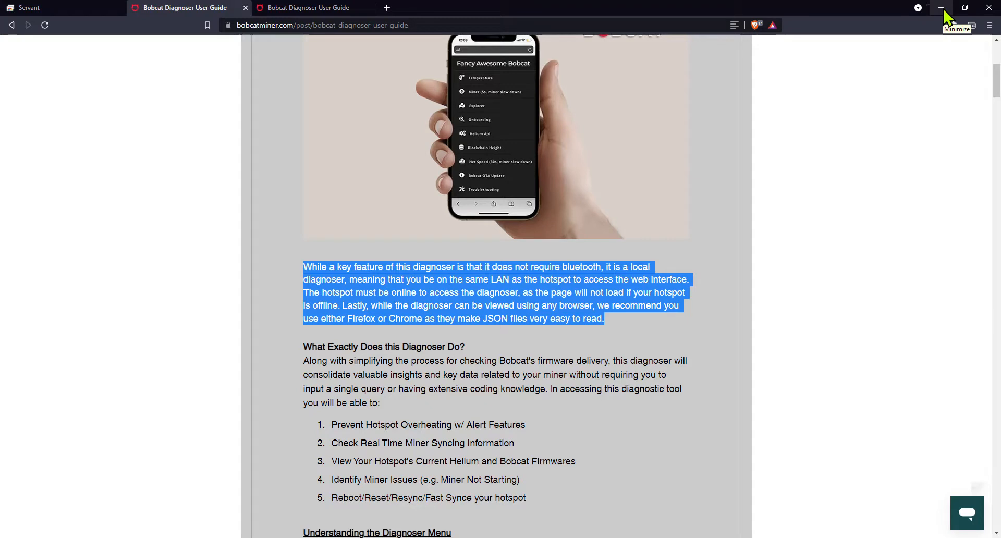
mouse_move(941, 9)
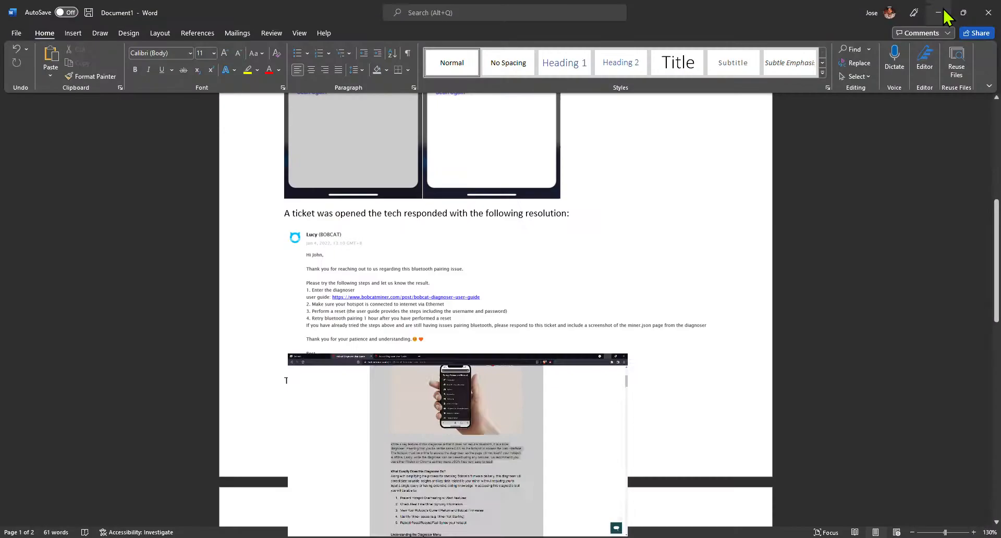
scroll("down", 3)
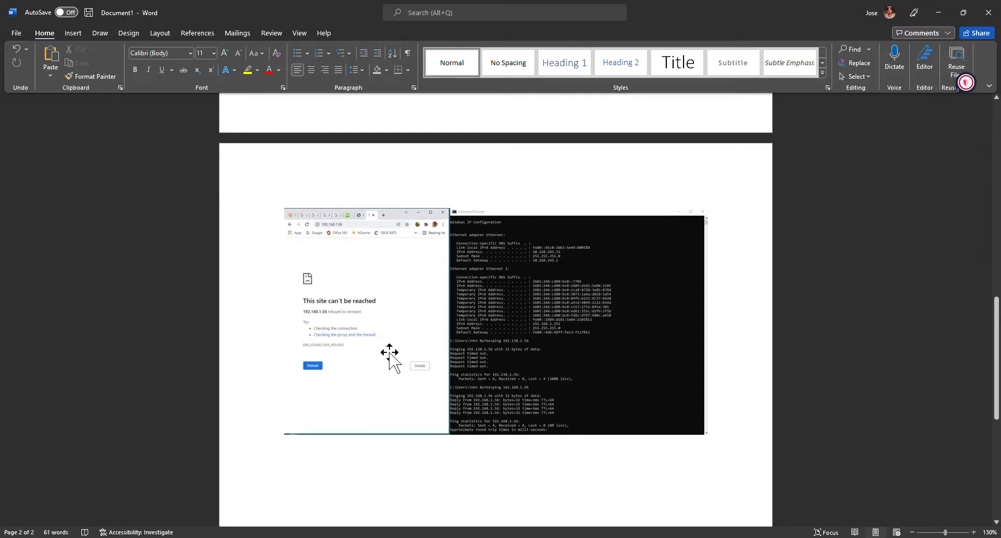
mouse_move(550, 421)
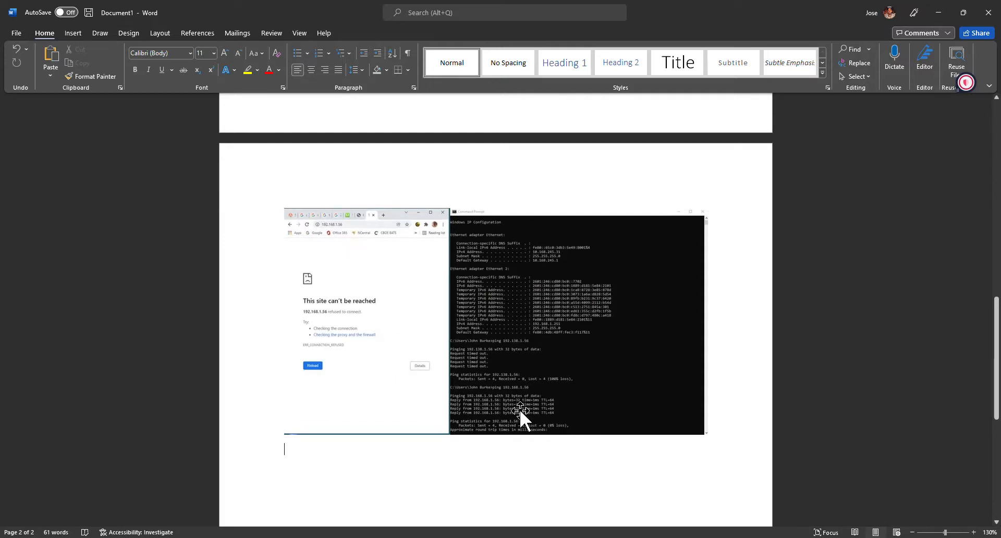
mouse_move(345, 223)
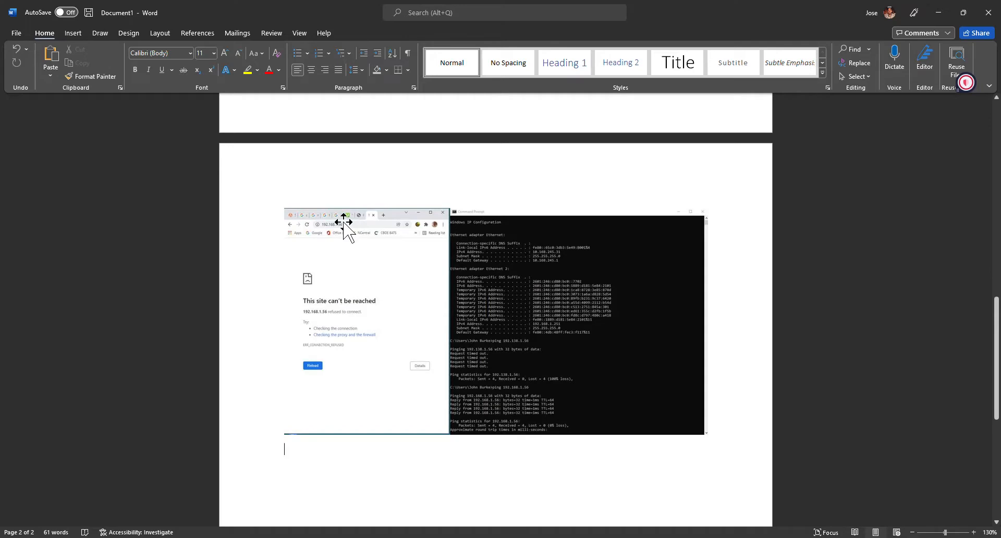
scroll("down", 3)
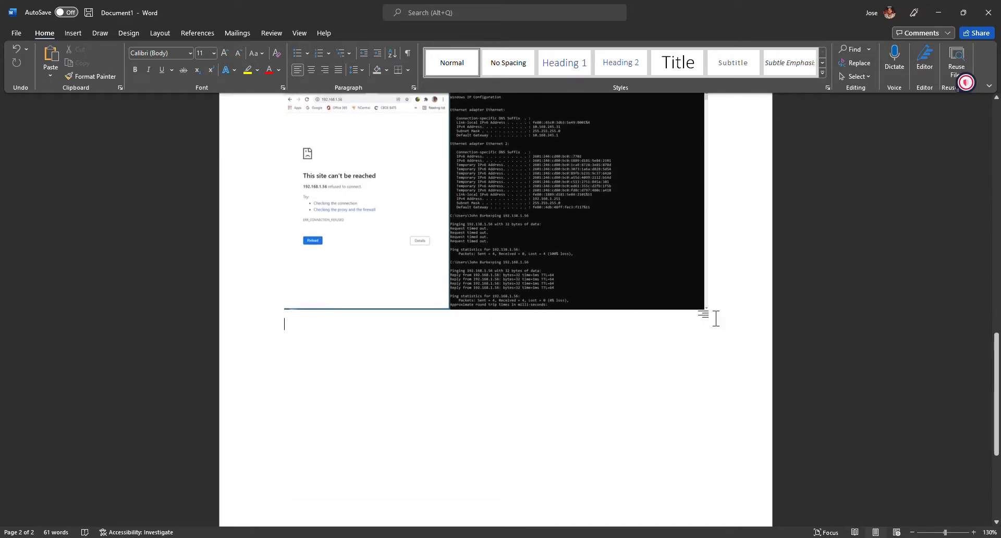
mouse_move(500, 322)
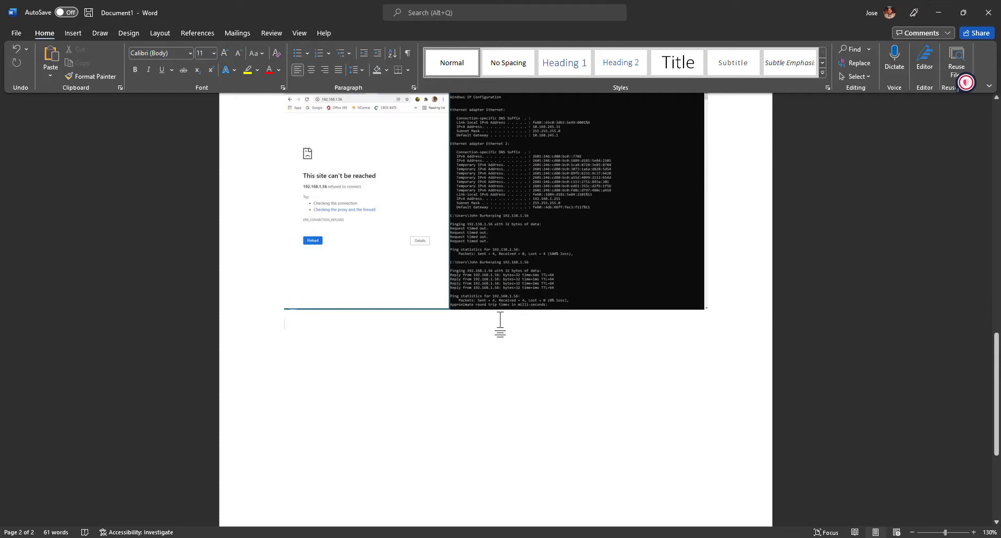
mouse_move(526, 322)
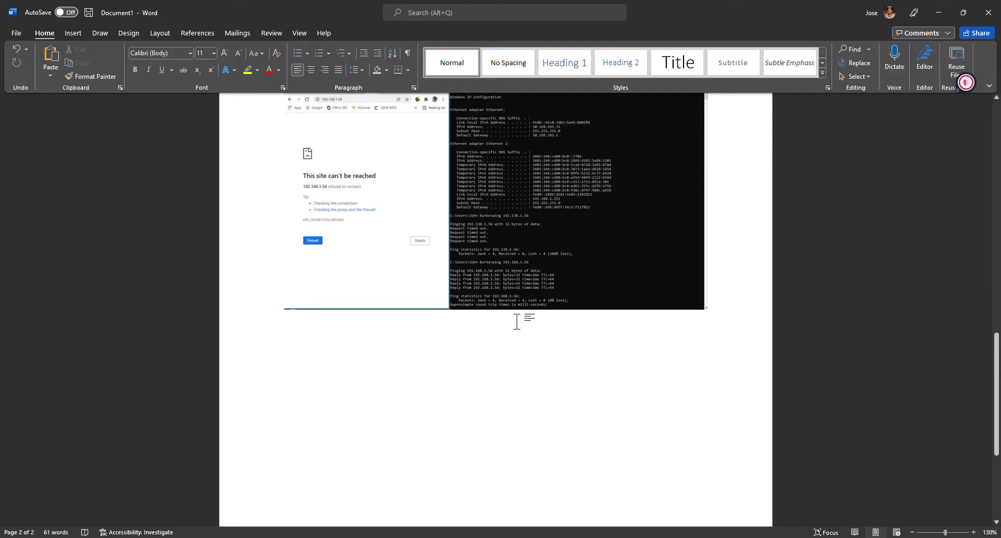
mouse_move(671, 535)
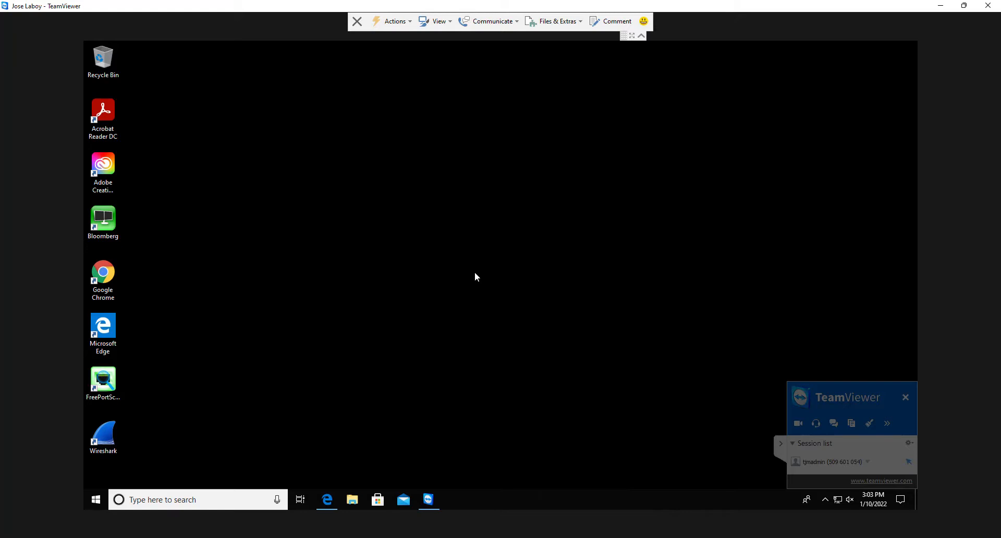
mouse_move(473, 277)
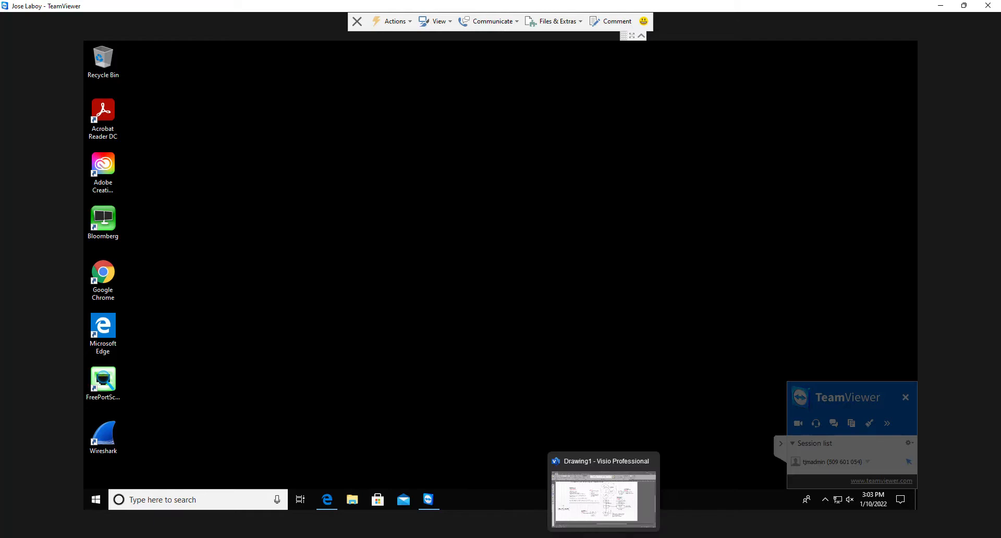
Step: Bring the remote Drawing1 Visio network diagram to the front from the taskbar thumbnail
left_click(603, 491)
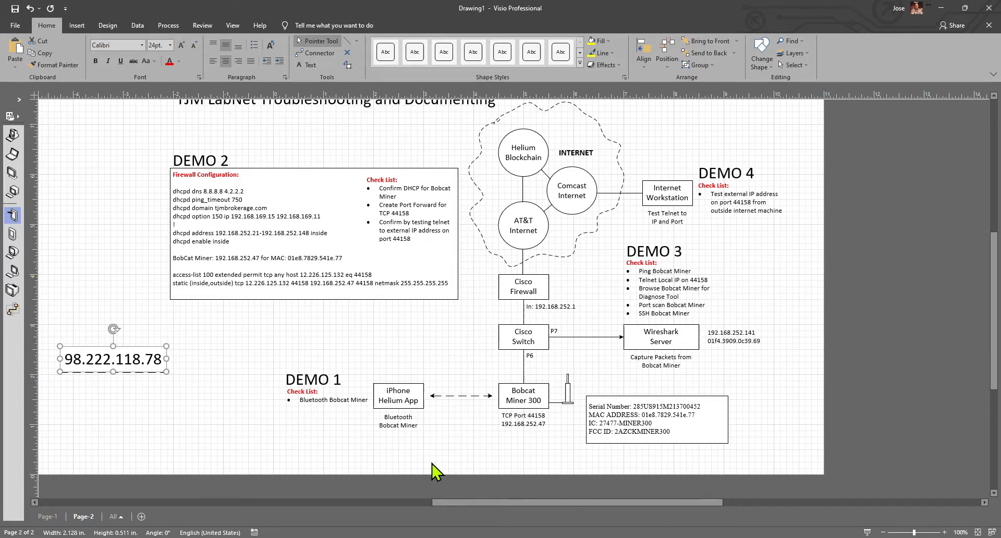
mouse_move(335, 389)
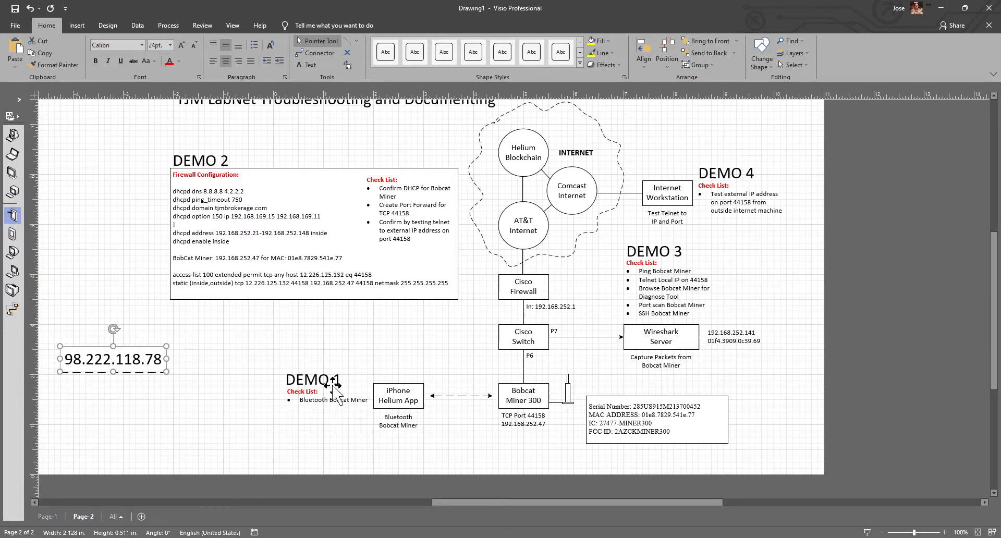
left_click(398, 395)
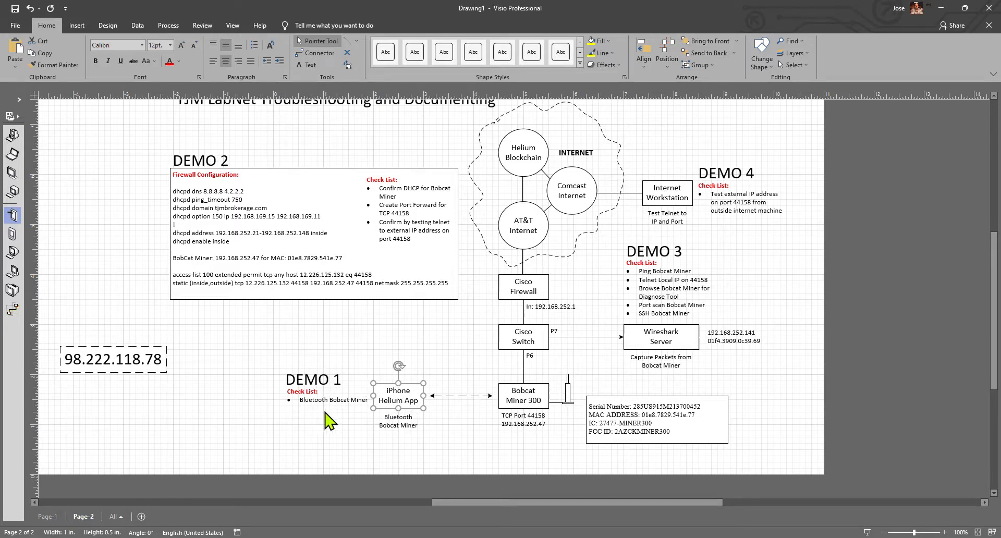
mouse_move(443, 400)
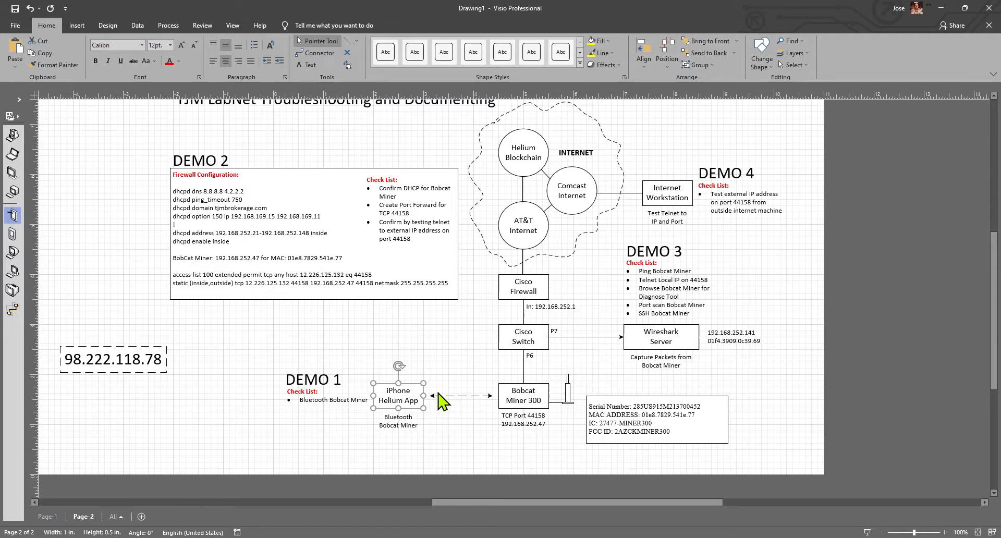
mouse_move(535, 399)
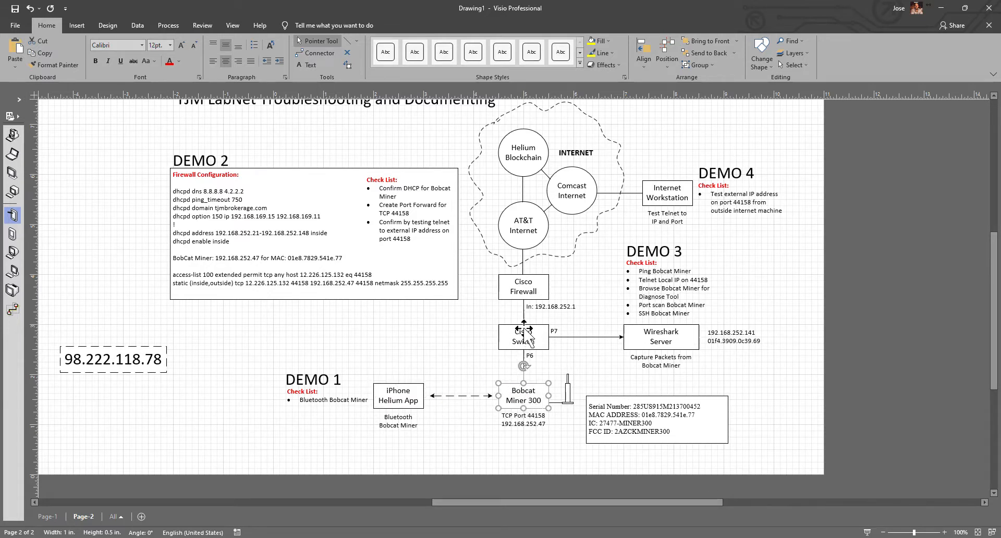
left_click(522, 337)
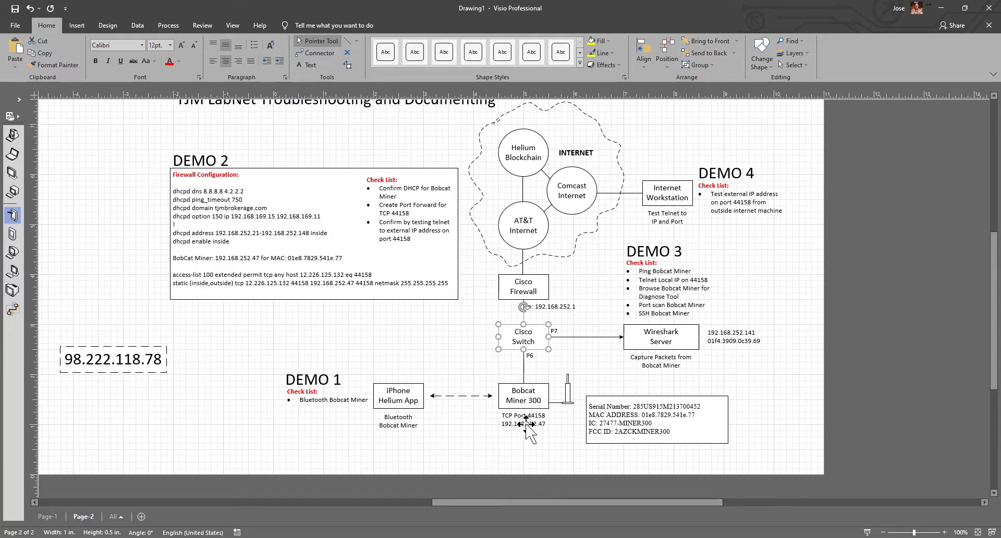
left_click(523, 420)
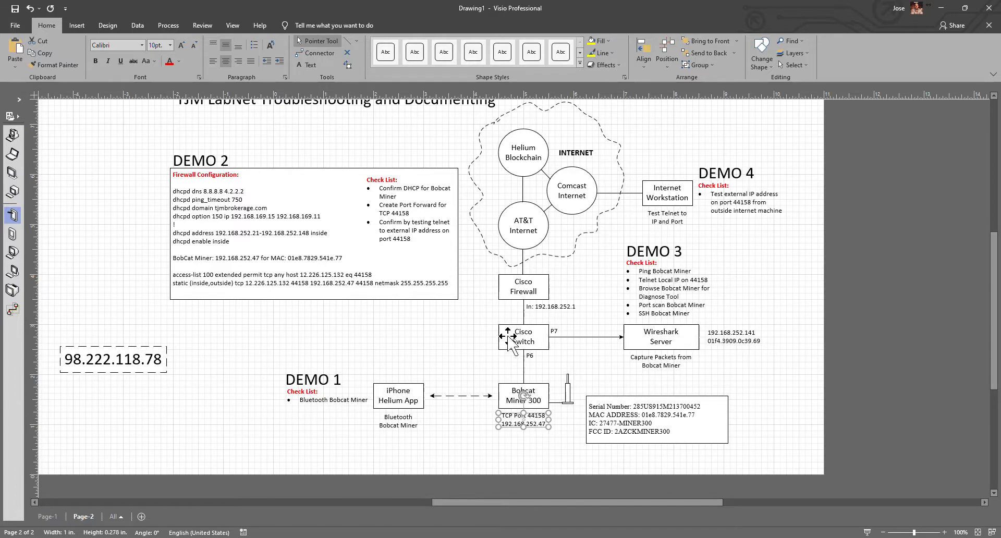
left_click(660, 336)
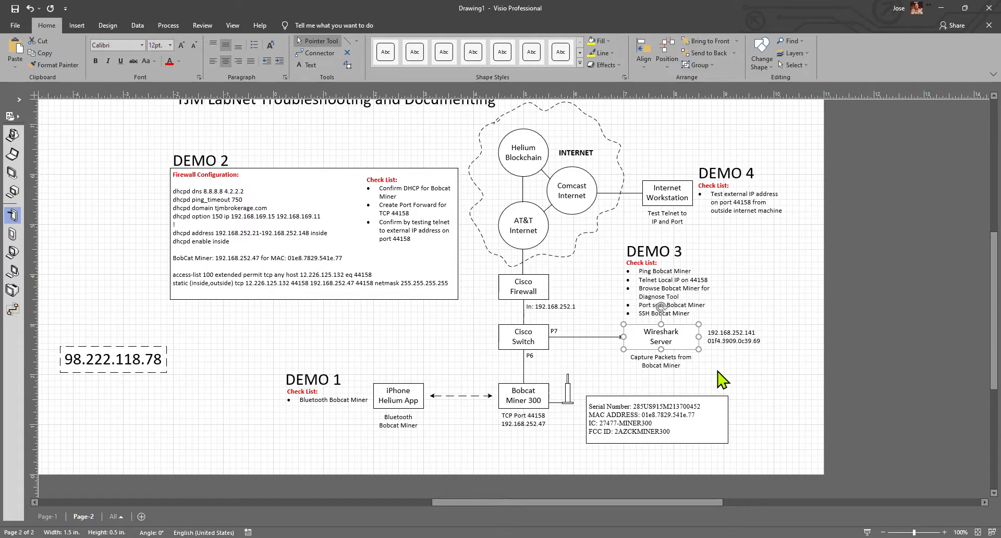
mouse_move(676, 347)
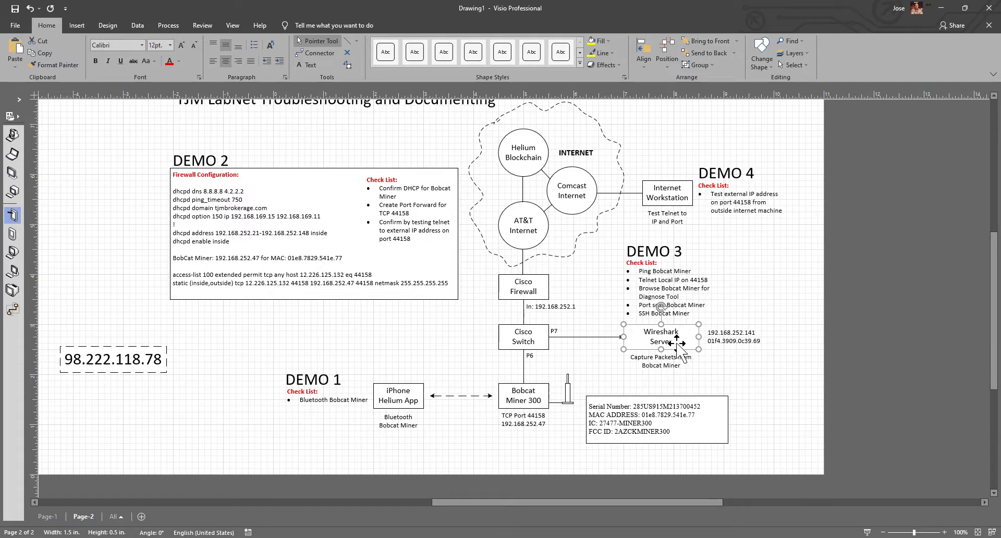
mouse_move(732, 345)
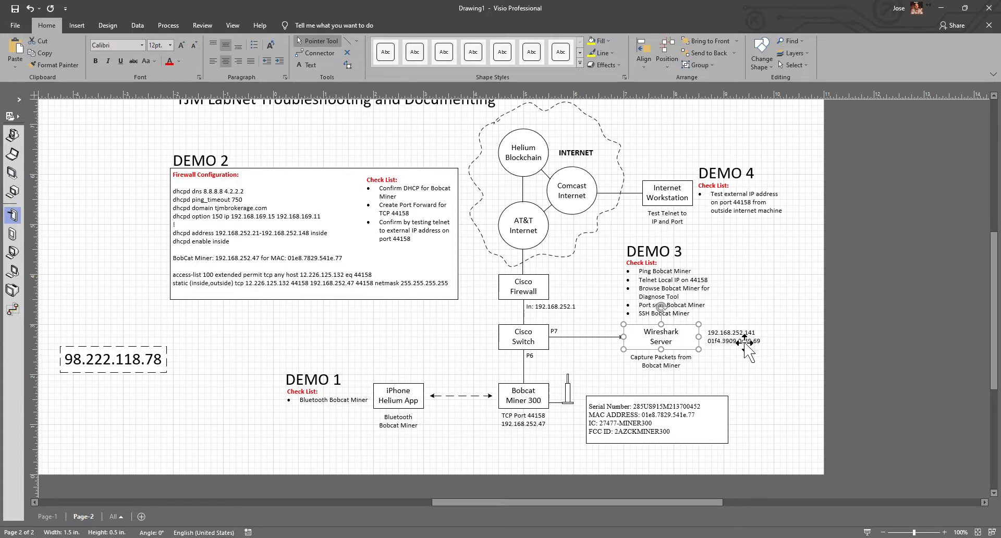
left_click(712, 381)
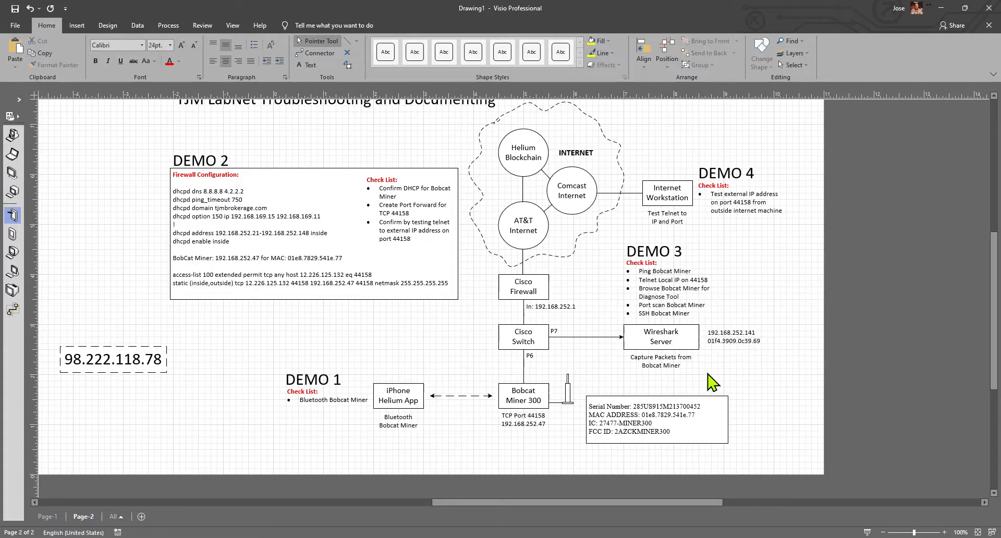
mouse_move(643, 348)
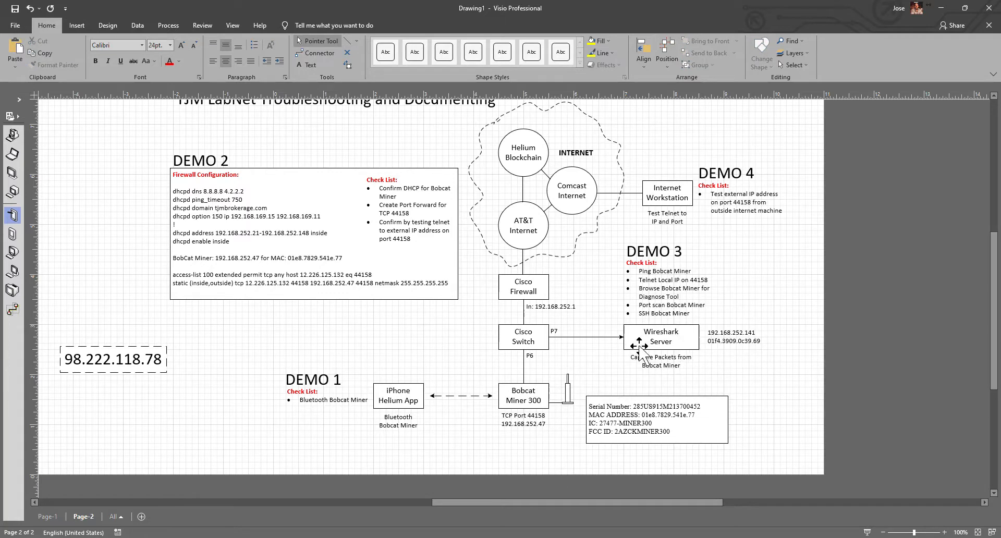
mouse_move(520, 364)
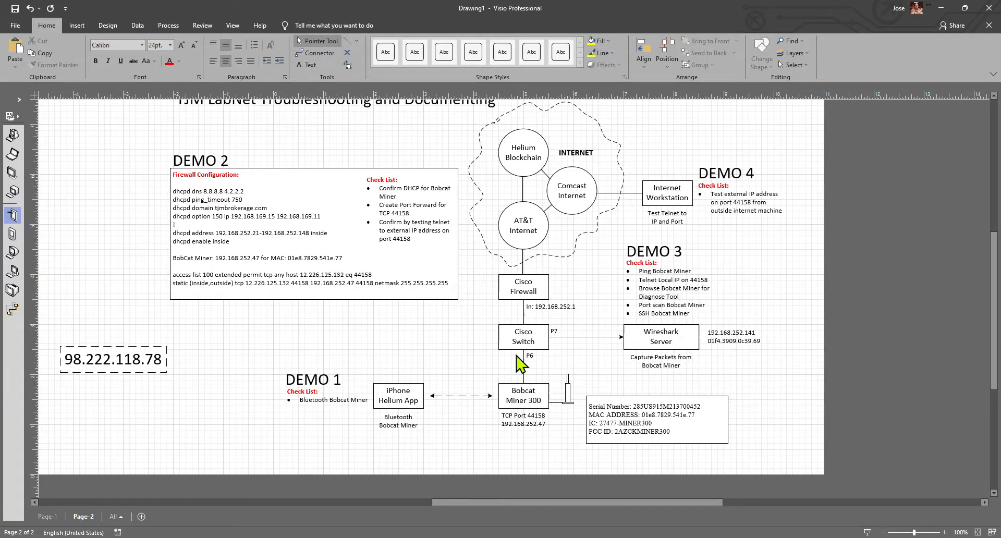
mouse_move(523, 405)
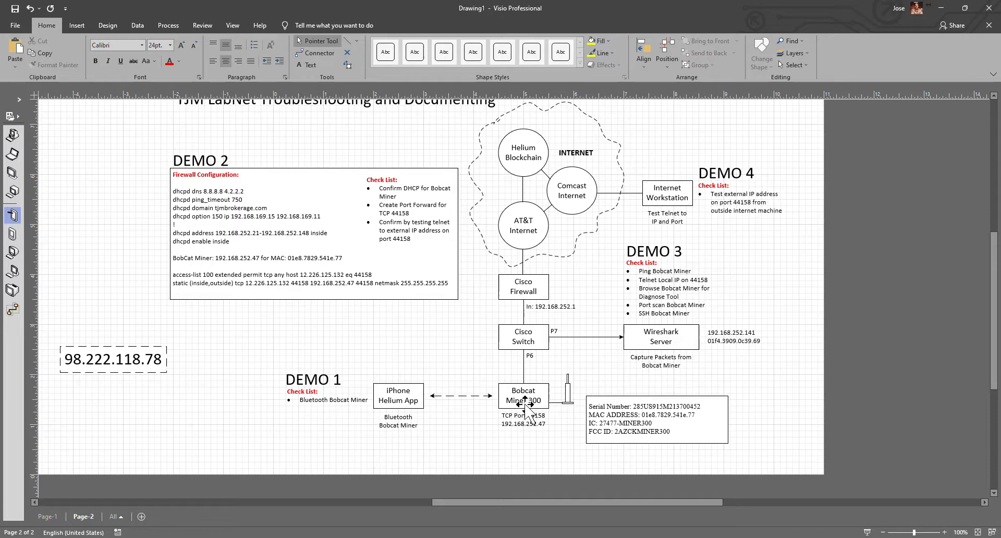
mouse_move(535, 357)
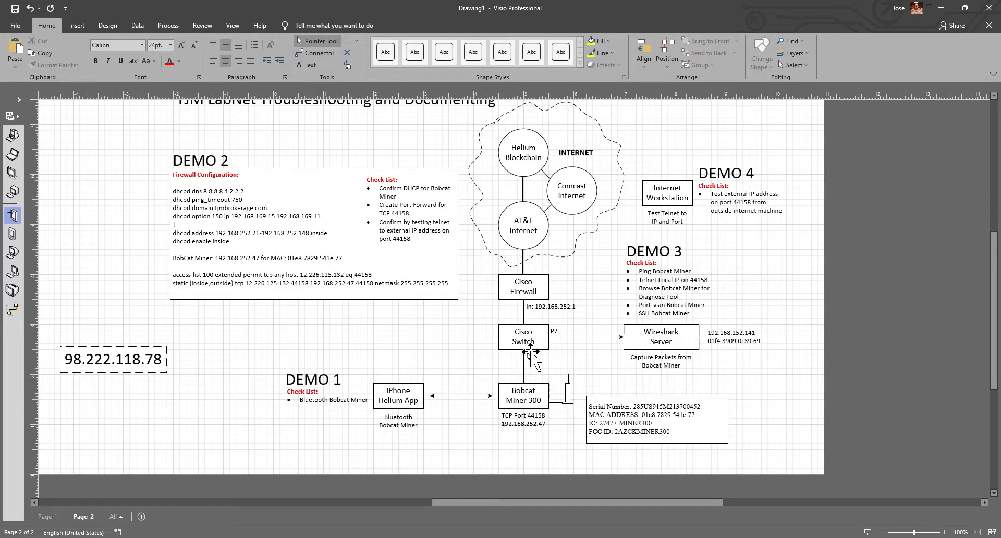
mouse_move(645, 341)
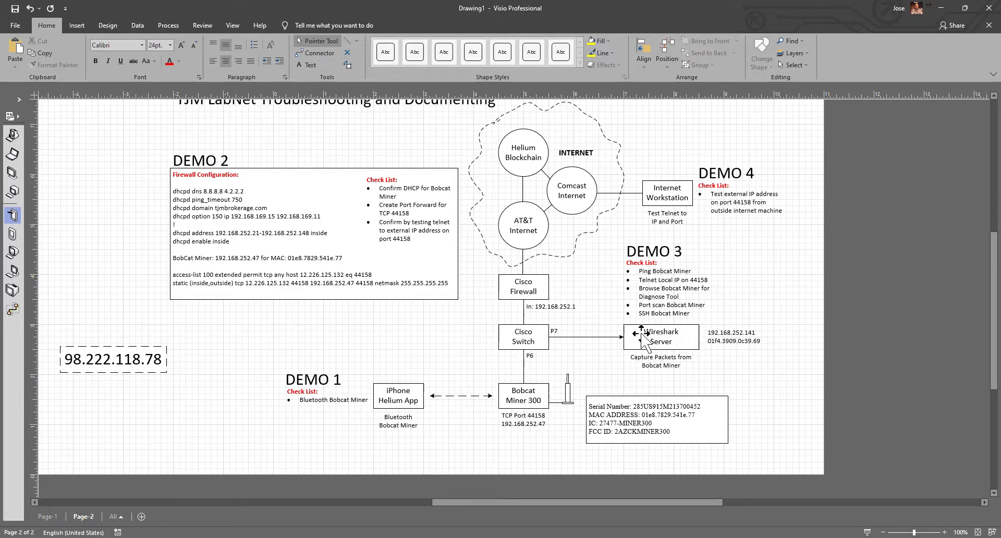
mouse_move(661, 344)
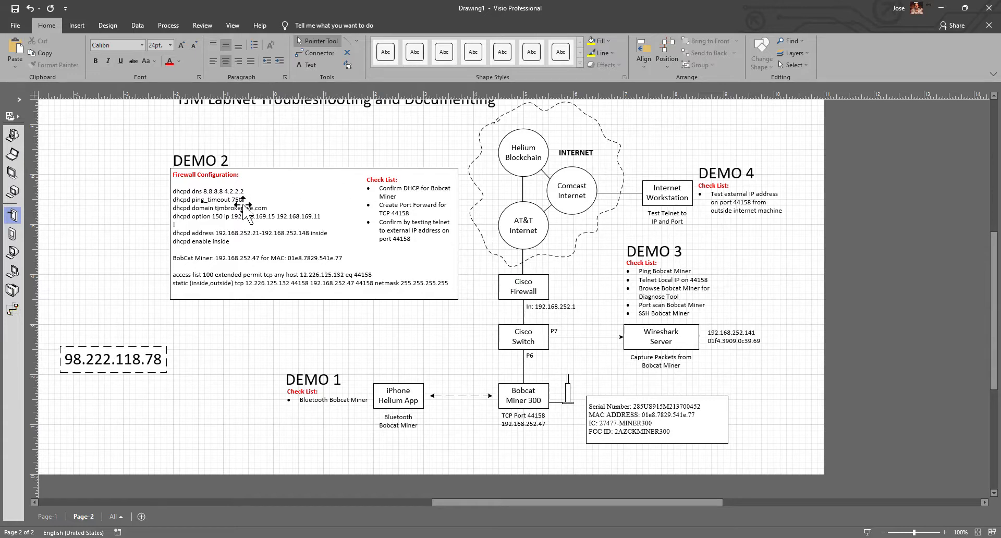
Step: Select the DEMO 2 firewall configuration box and the miner serial number box for review
left_click(249, 217)
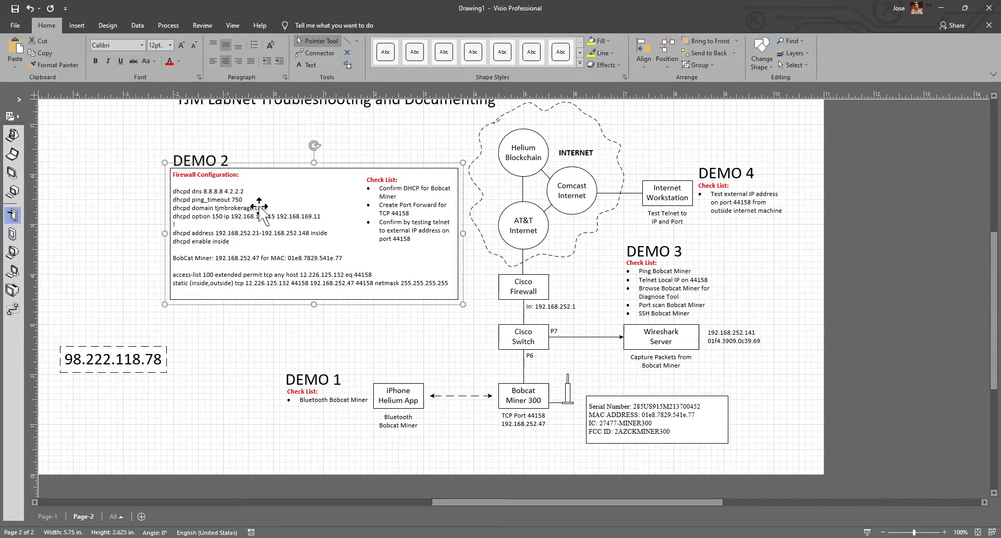
mouse_move(239, 216)
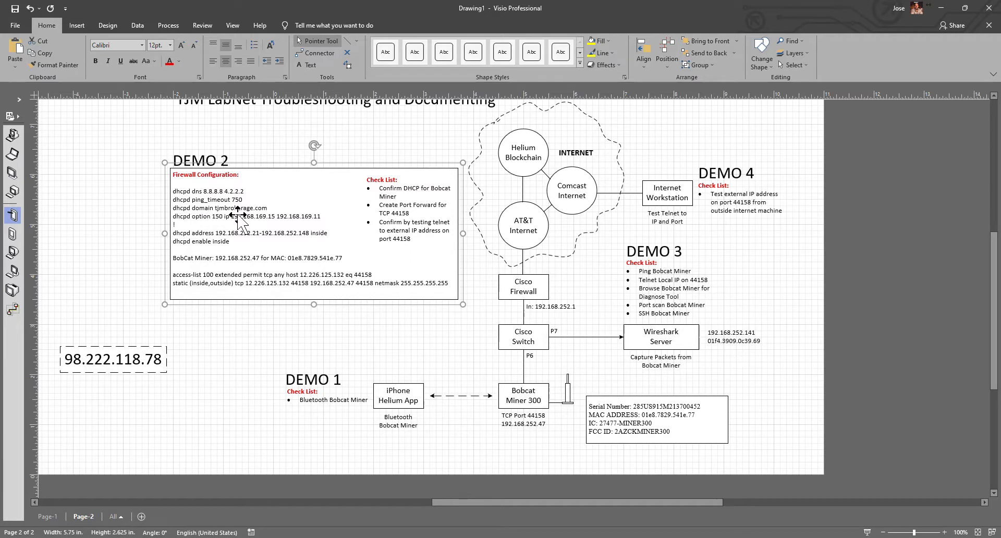
mouse_move(240, 262)
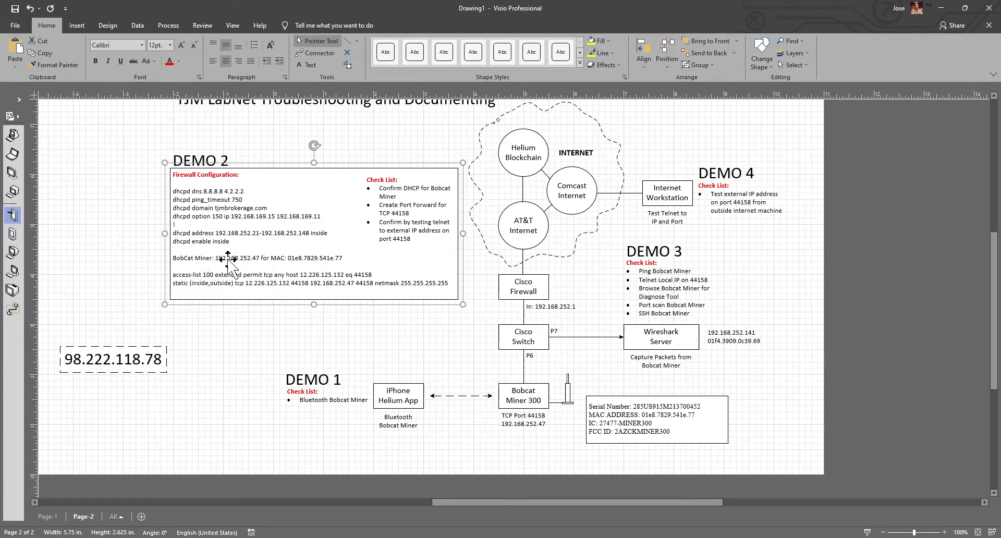
mouse_move(278, 258)
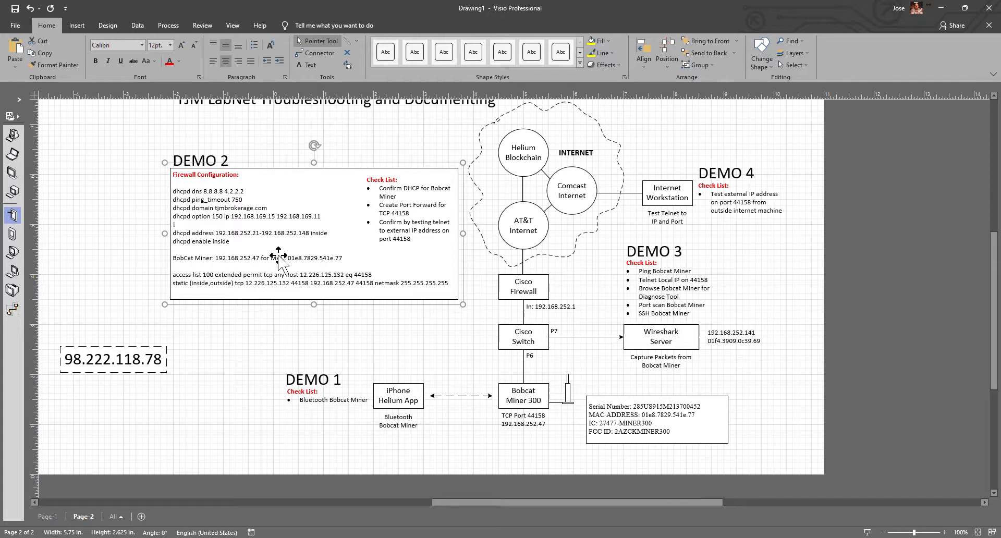
mouse_move(319, 285)
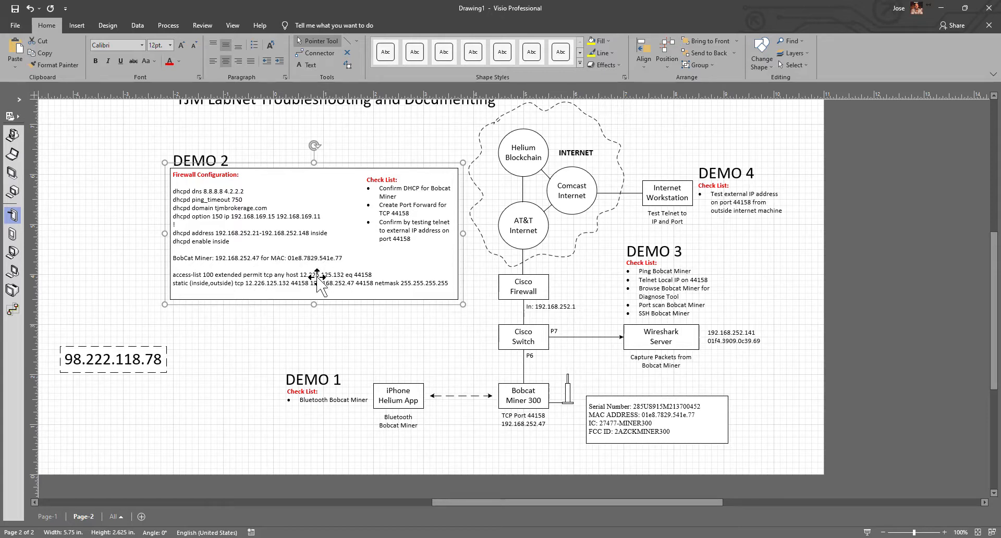
mouse_move(325, 274)
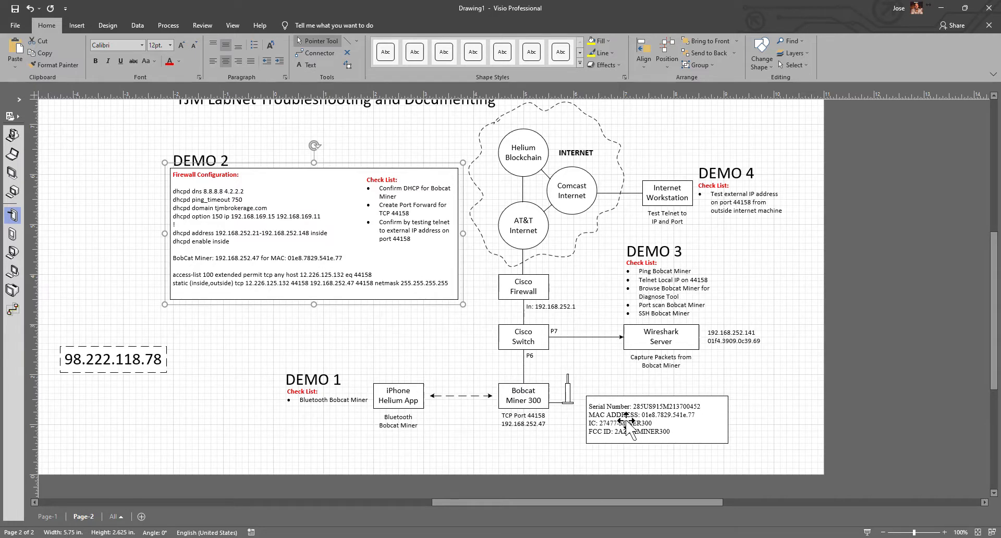
left_click(651, 418)
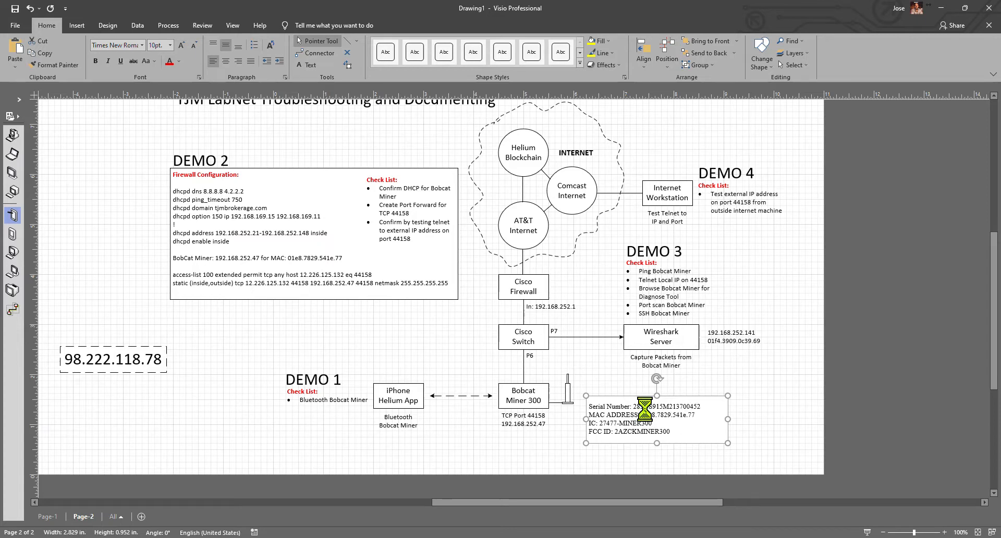
left_click(312, 233)
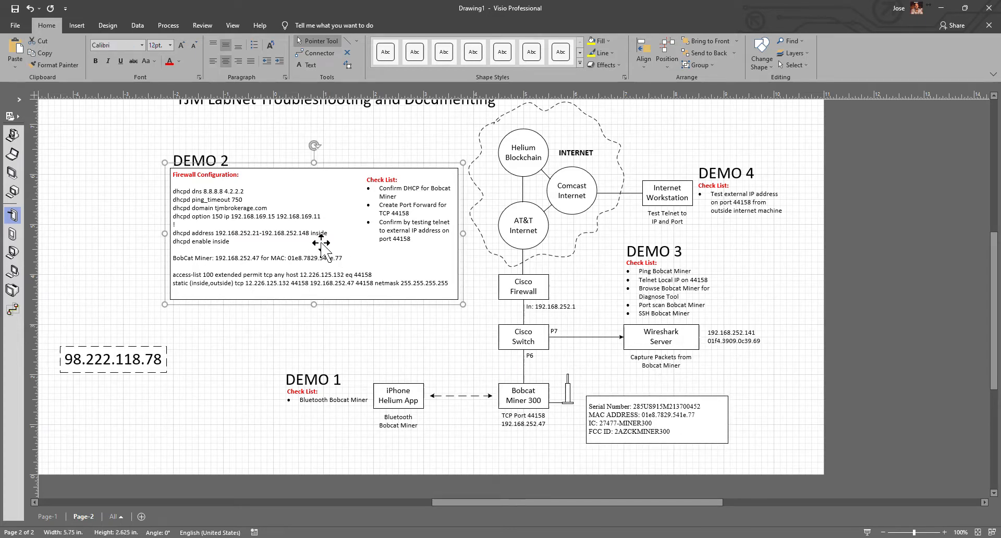
mouse_move(310, 245)
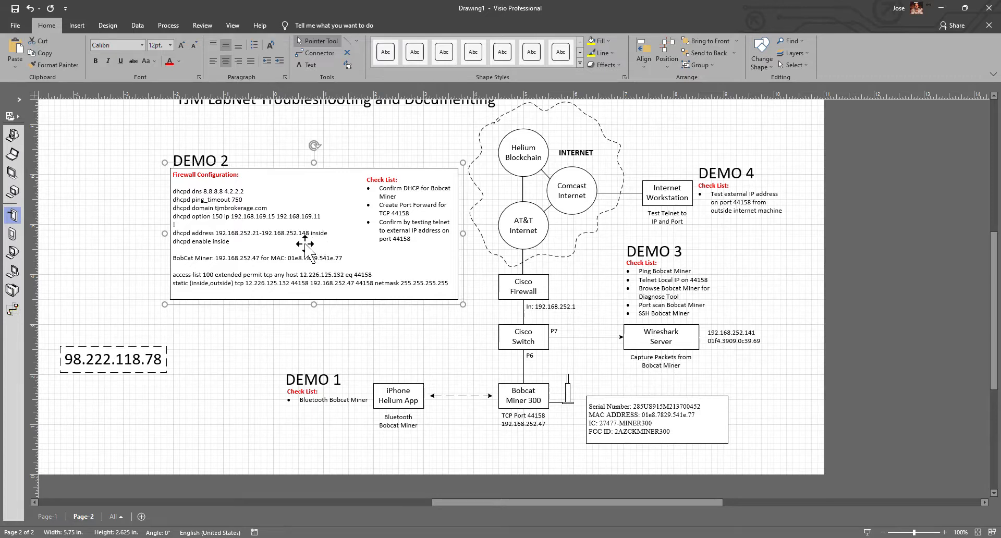
mouse_move(386, 241)
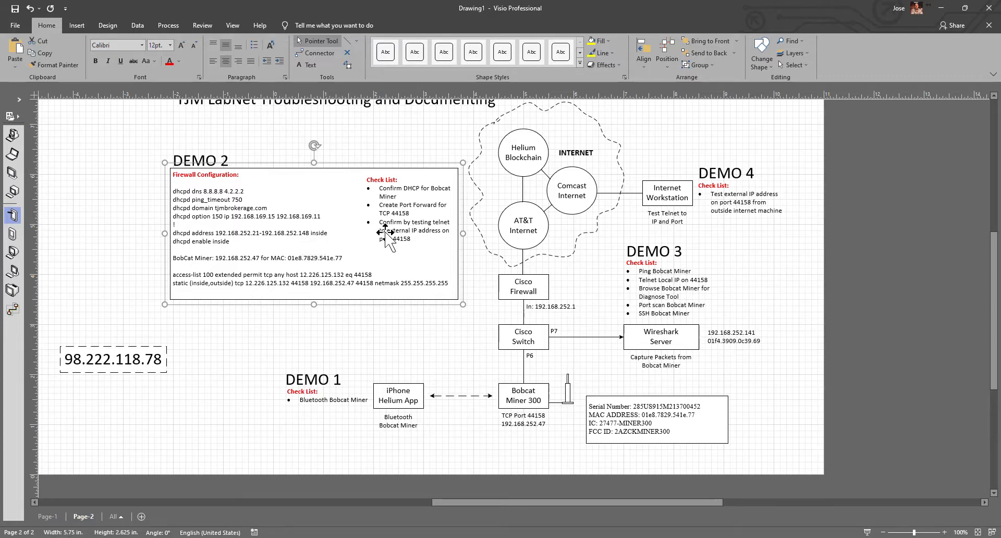
mouse_move(574, 529)
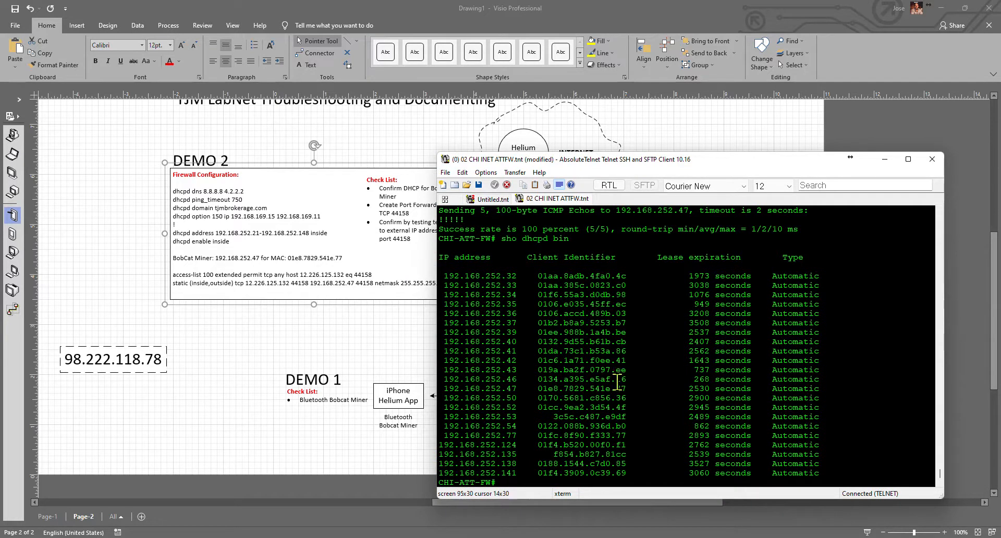
Step: Start entering a ping command toward the 192.168 network from the remote desktop
double_click(580, 389)
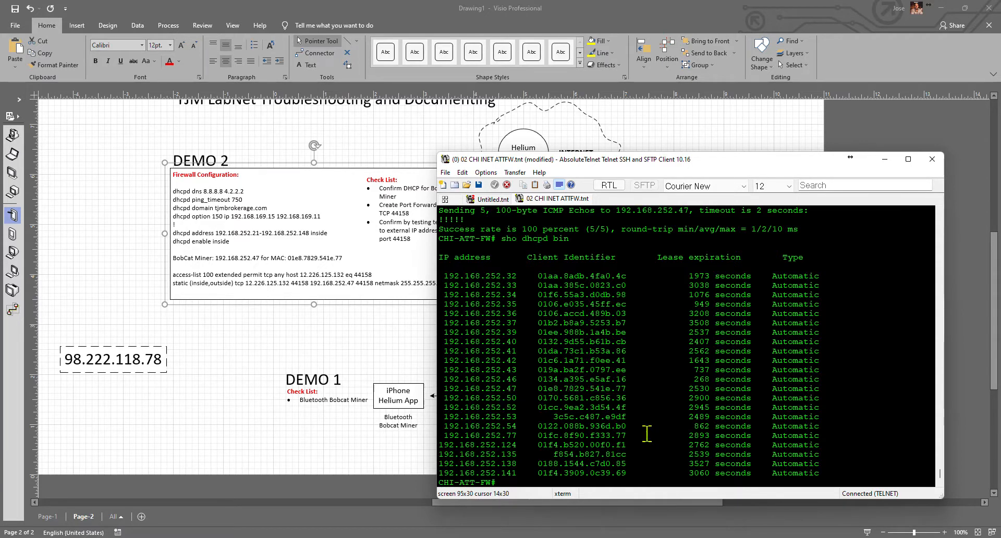
type("ping sin")
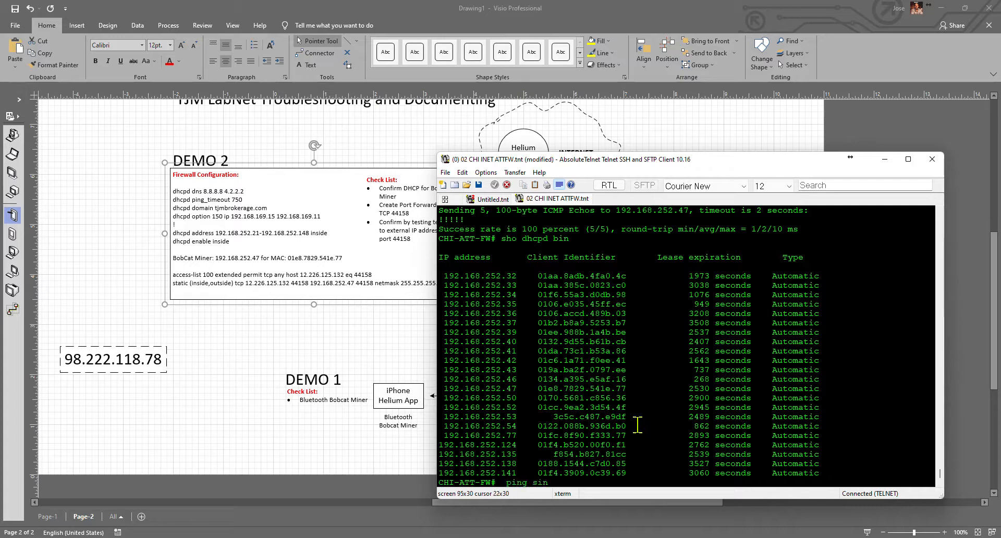
type("ide")
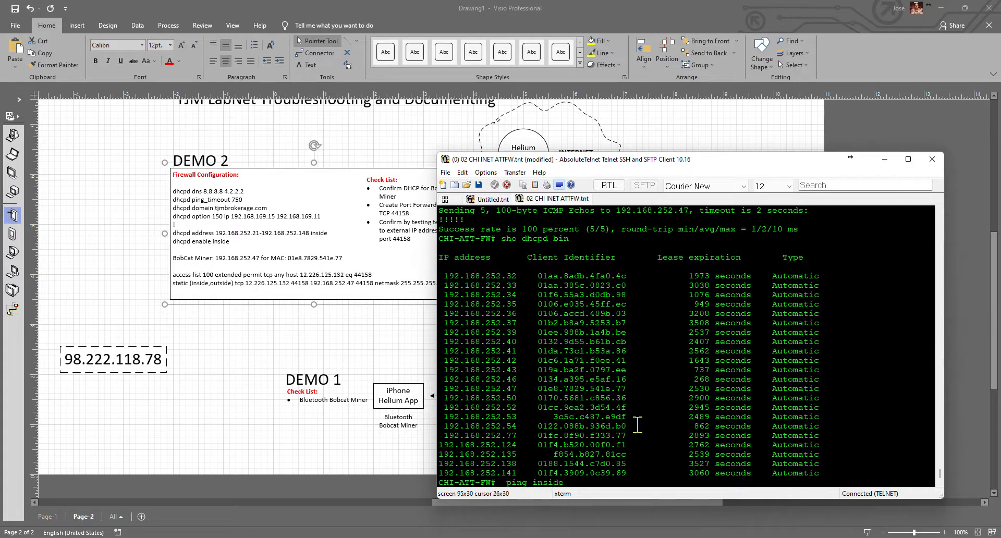
type("192.168.")
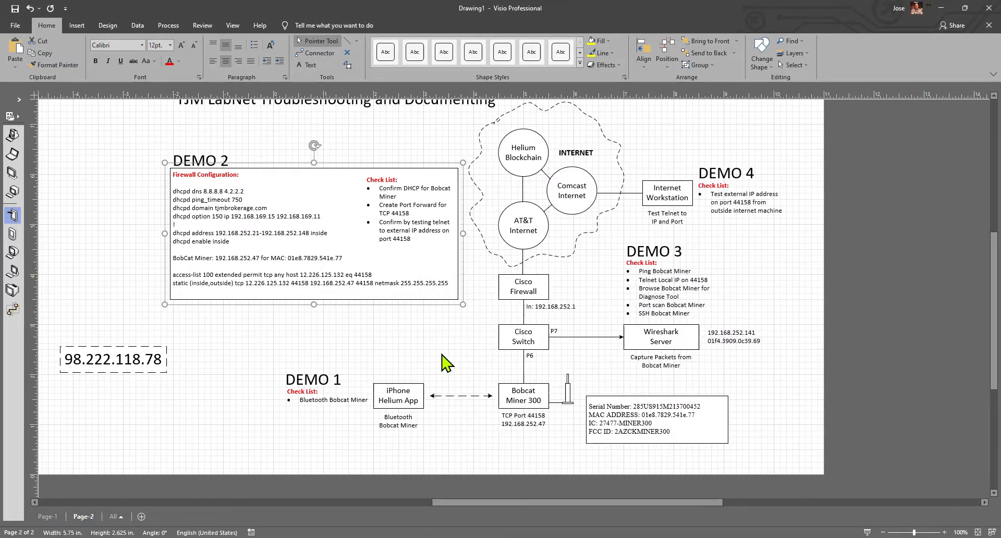
mouse_move(446, 364)
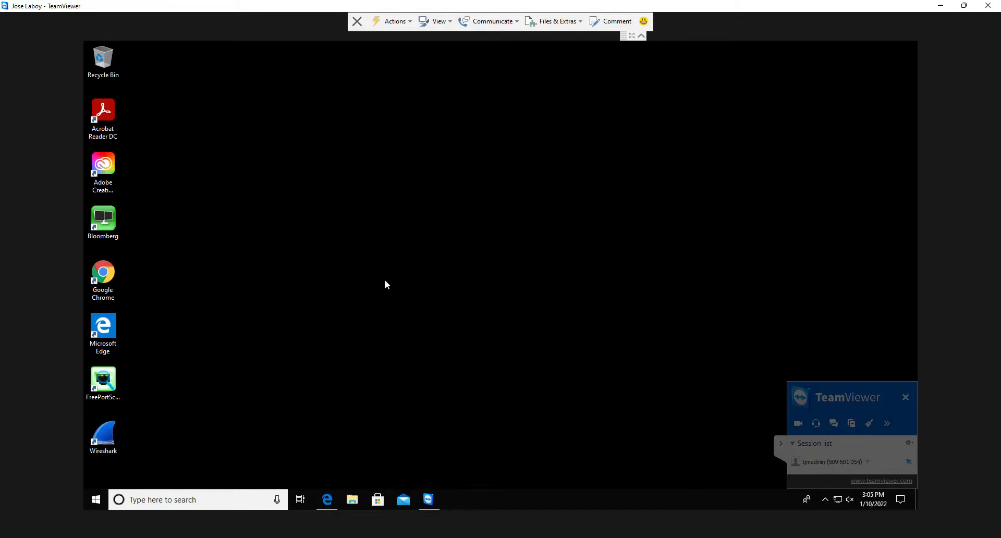
Step: Run ipconfig in the remote Command Prompt to show the workstation's 192.168.252.141 address
left_click(191, 499)
type("ipco")
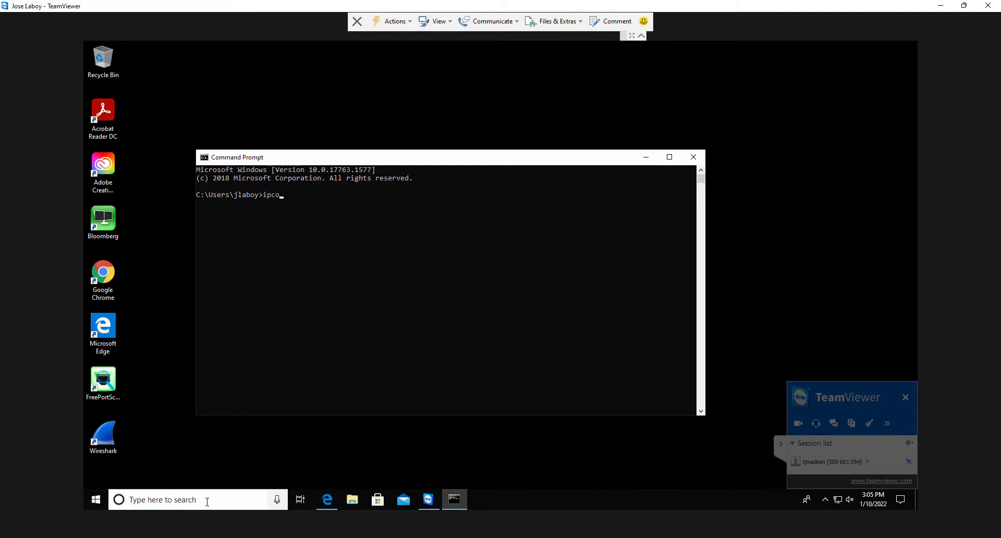
key("Return")
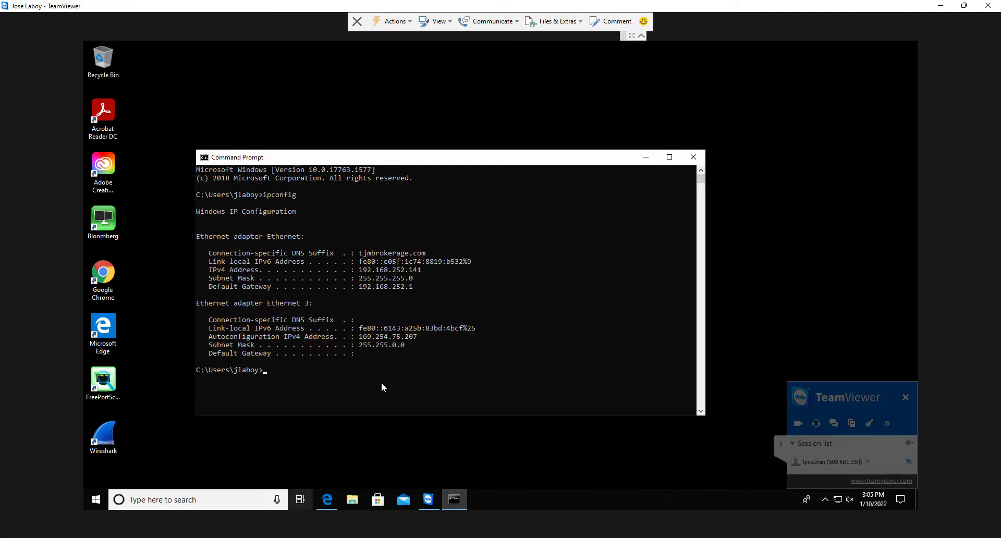
mouse_move(367, 312)
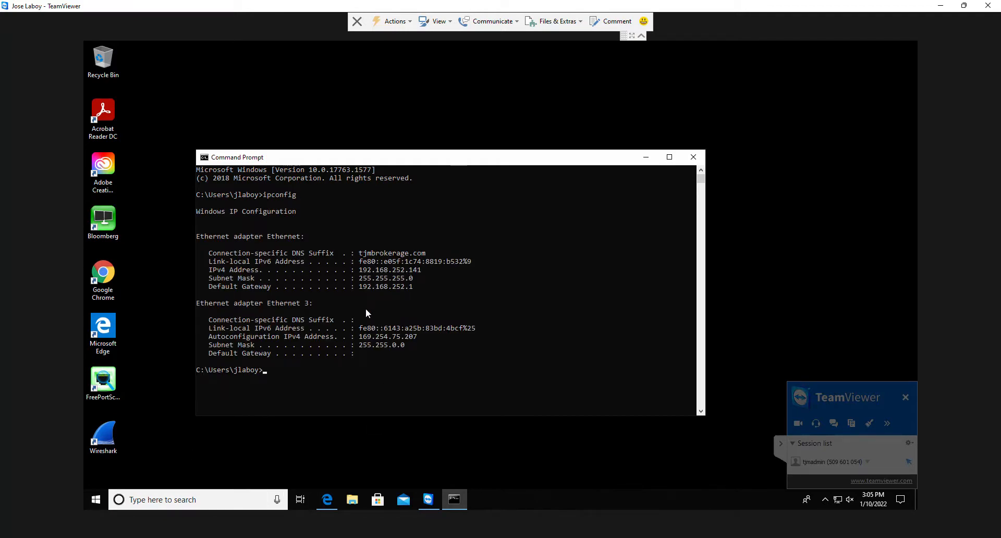
Step: Ping the miner at 192.168.252.47 and stop after replies showing 0% loss
type("ping")
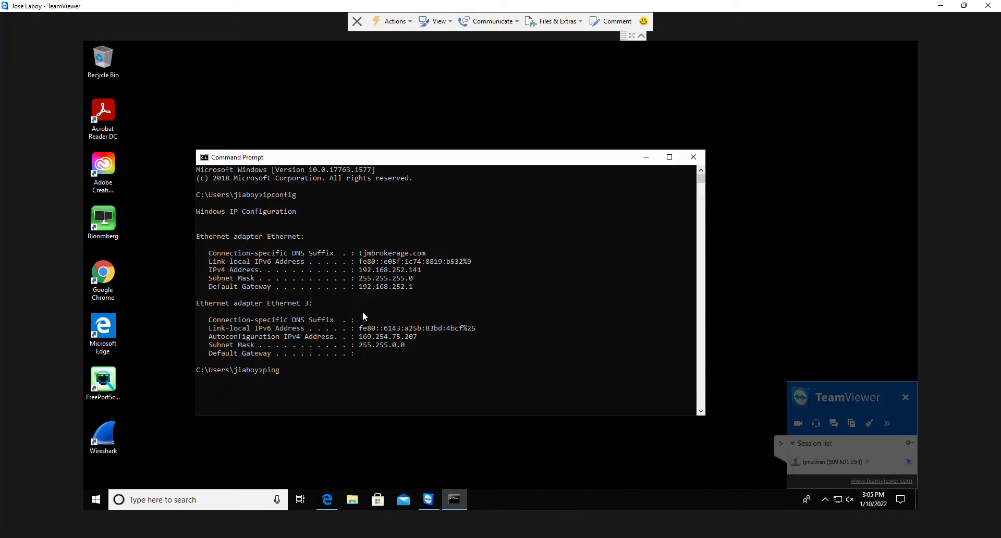
type("192.168.")
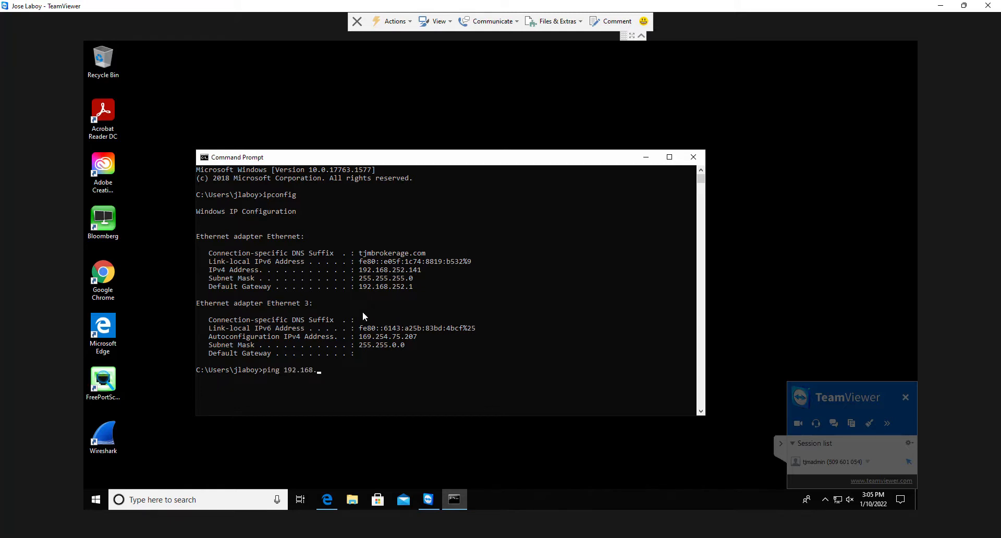
type("250.47==")
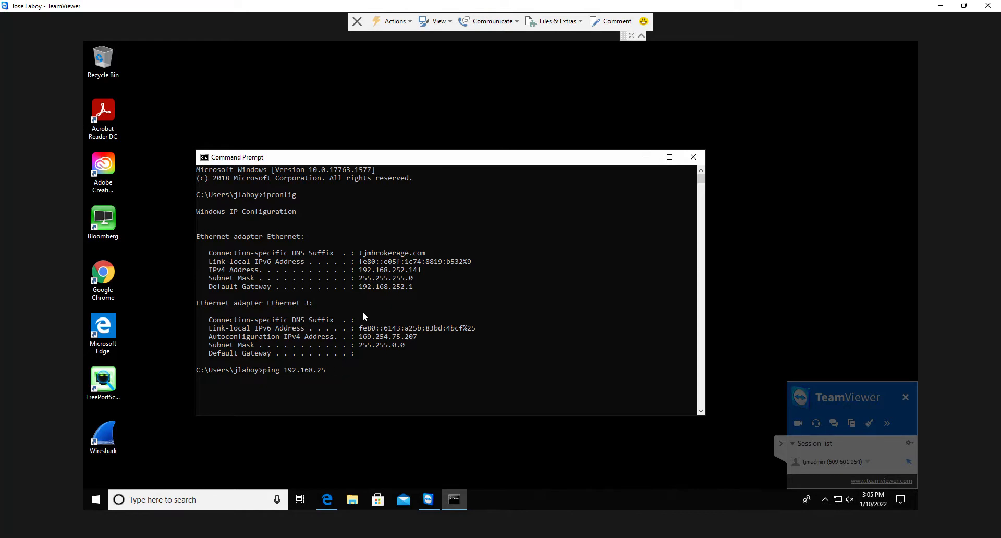
key("Return")
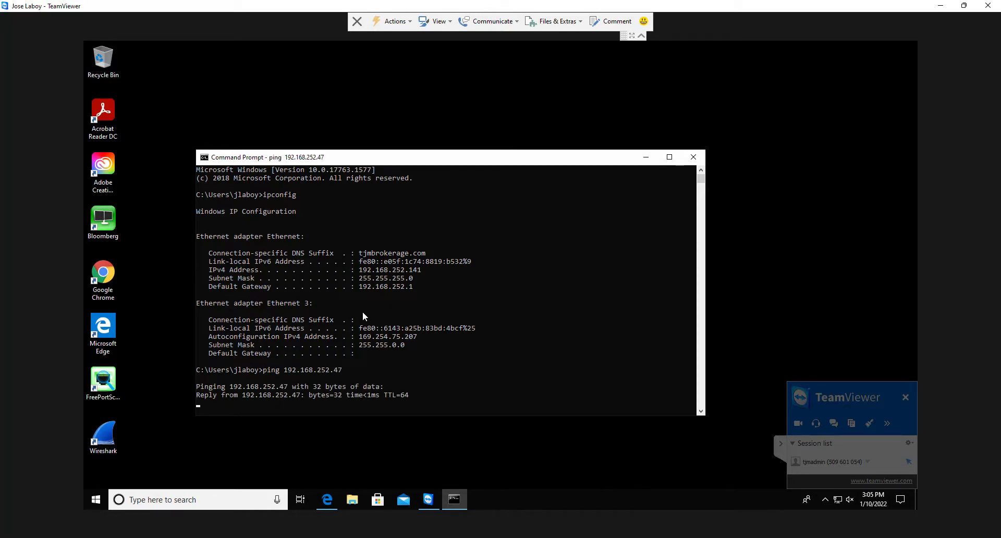
key("ctrl+c")
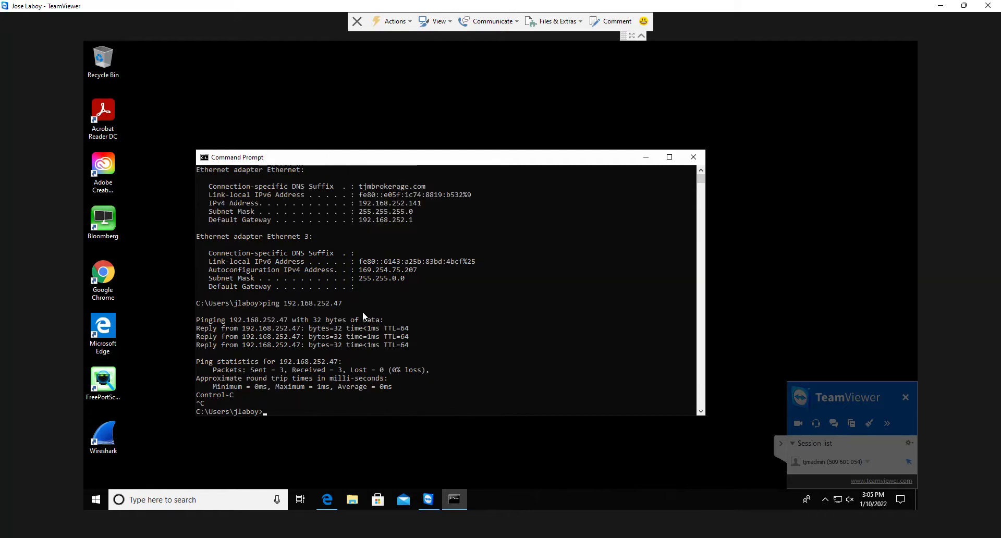
Step: Telnet to the miner at 192.168.252.47 port 44158, receiving the /multistream/1.0.0 banner
type("telne")
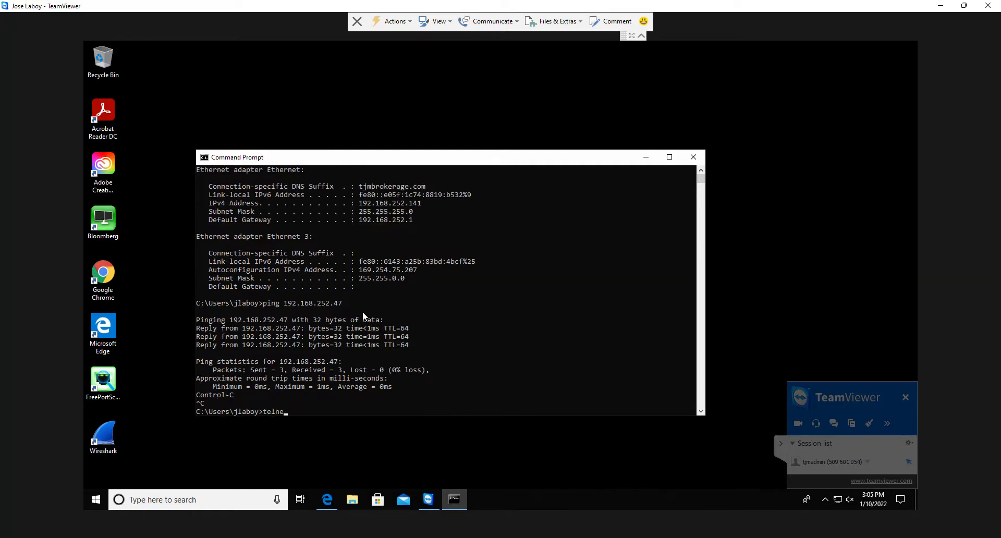
type("192.168")
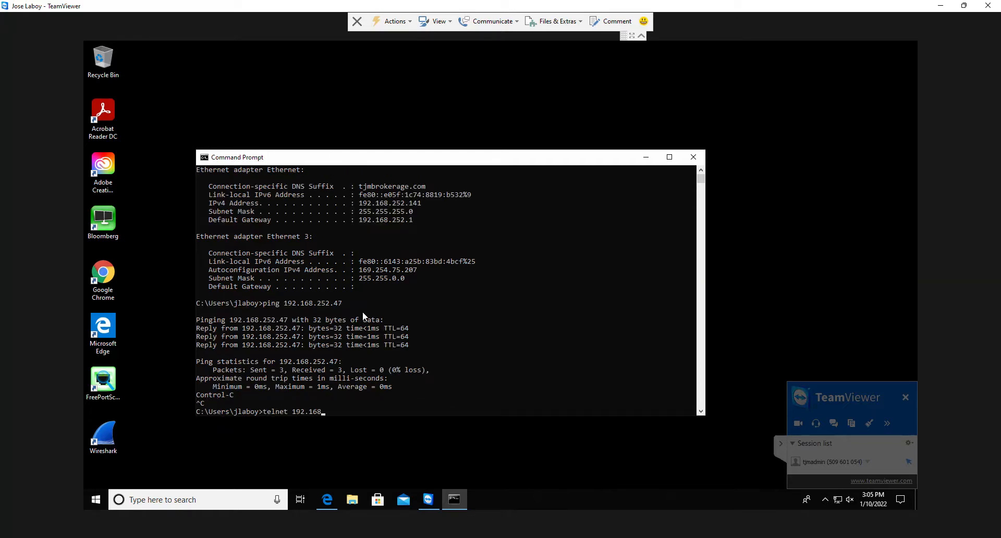
type("252.47")
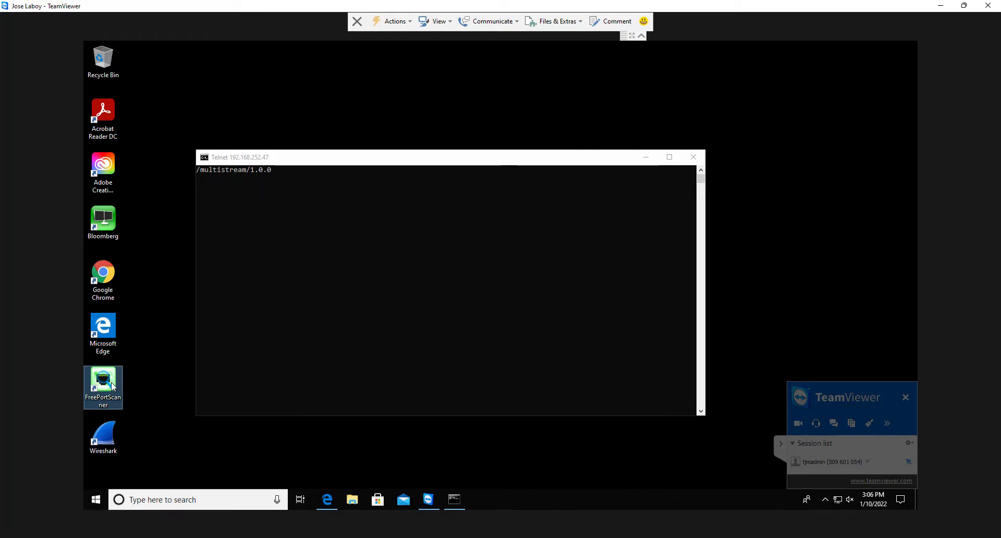
Step: Scan the miner's ports with Free Port Scanner including 44158, showing 22 and 44158 open
double_click(103, 382)
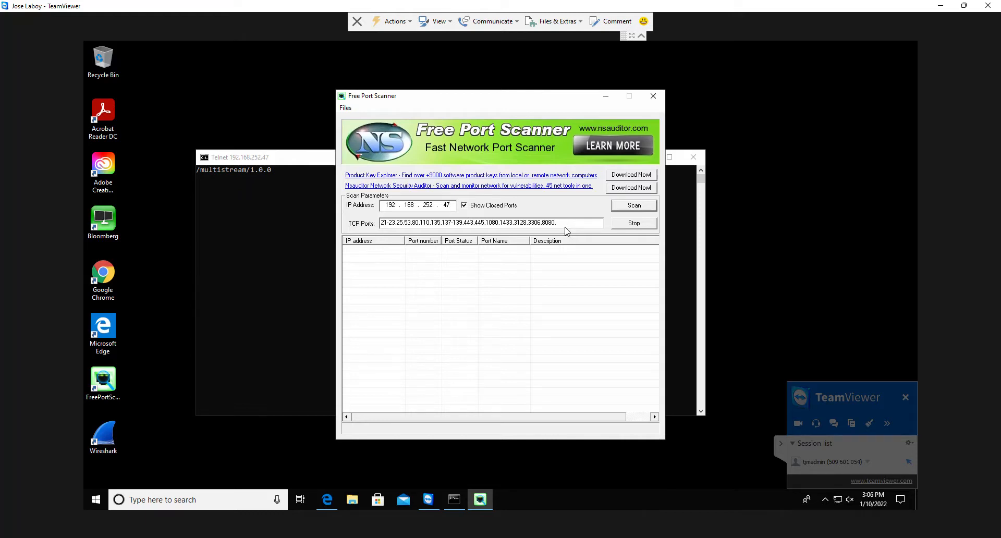
type("44158")
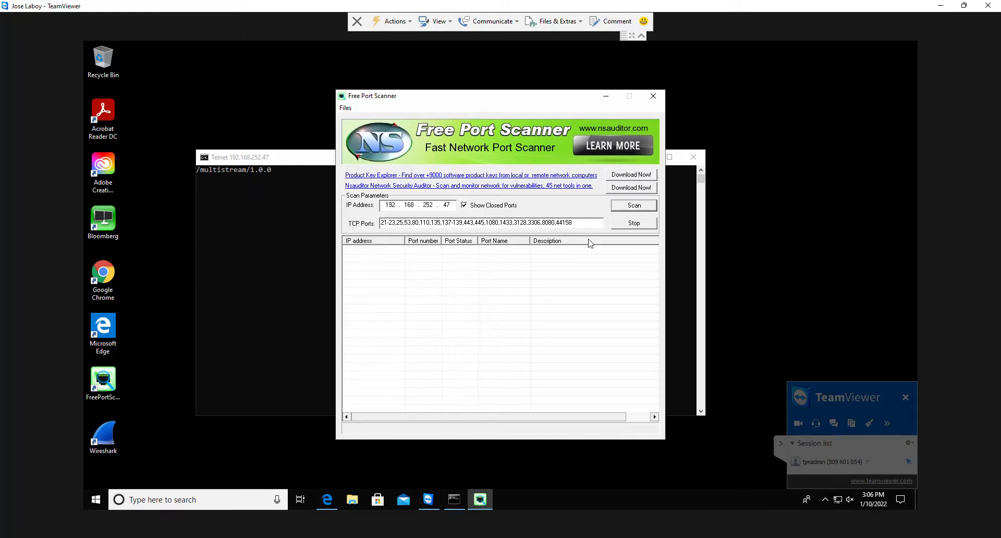
mouse_move(602, 249)
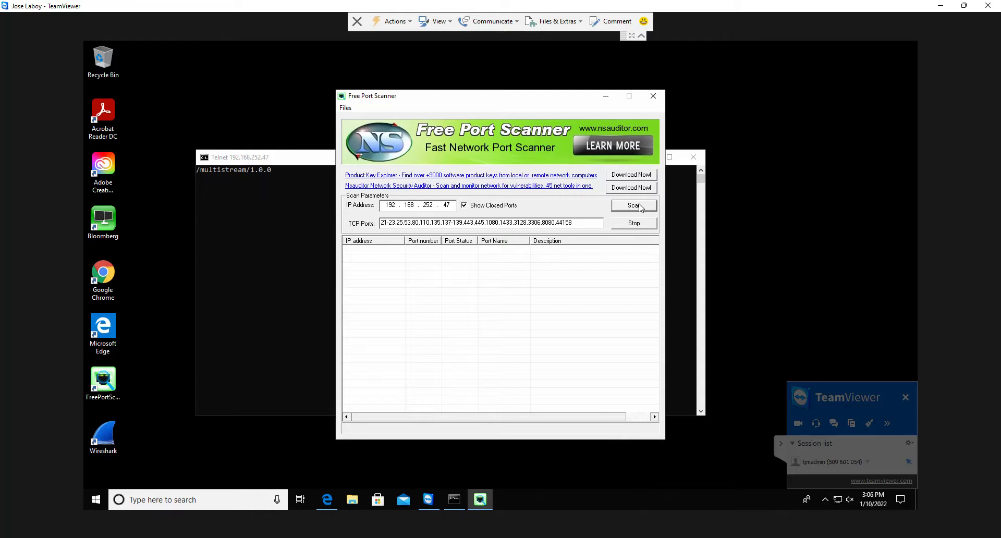
left_click(633, 205)
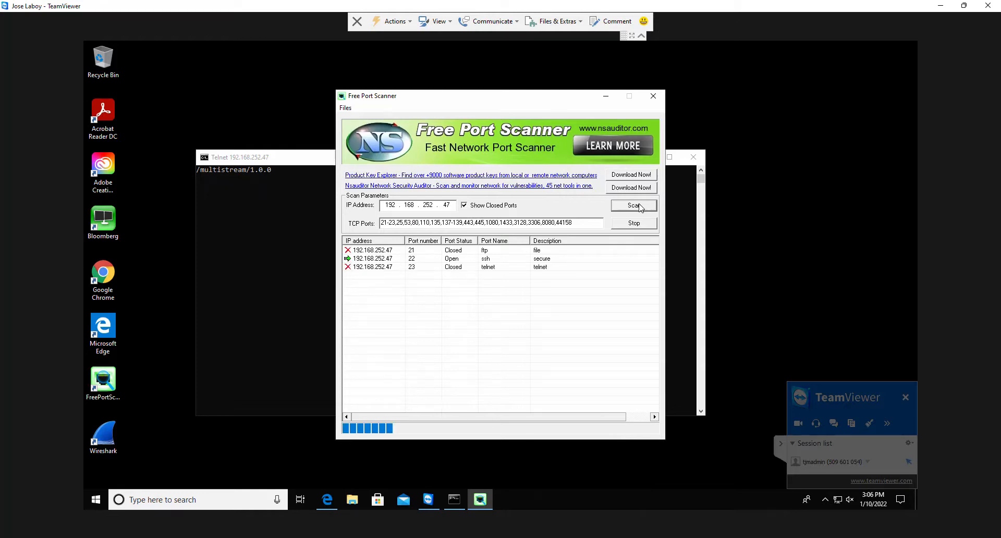
left_click(633, 205)
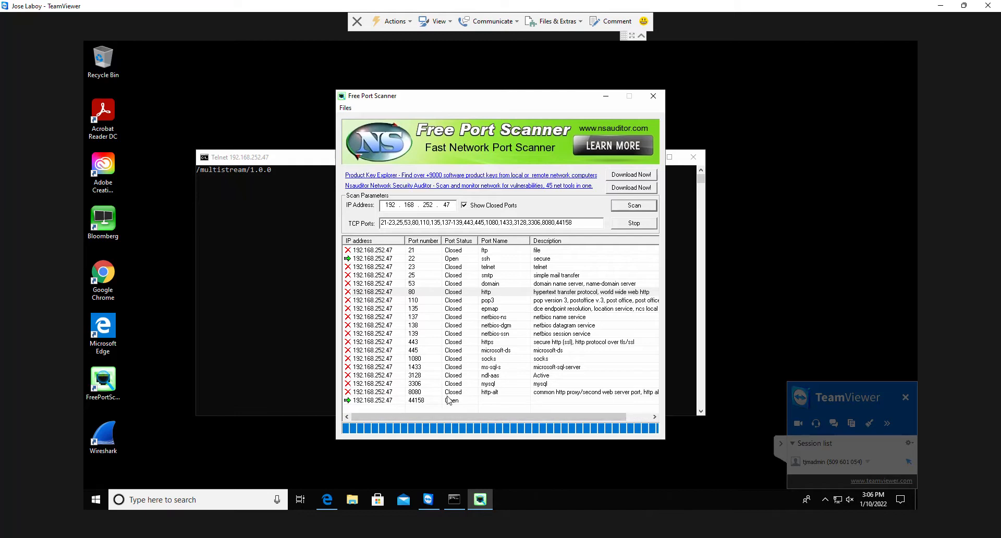
mouse_move(527, 262)
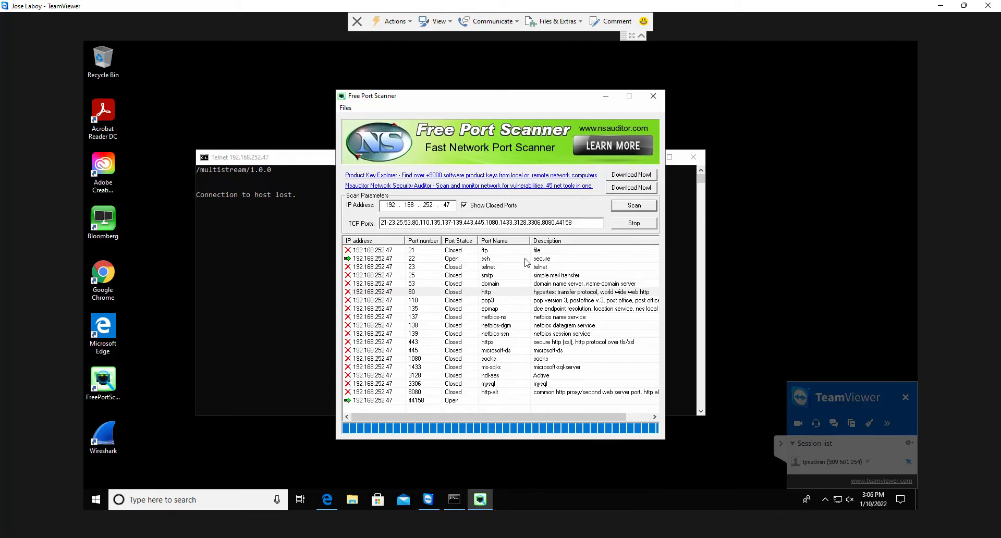
Step: Browse to 192.168.252.47 in Edge, which reports the page can't be reached
left_click(326, 500)
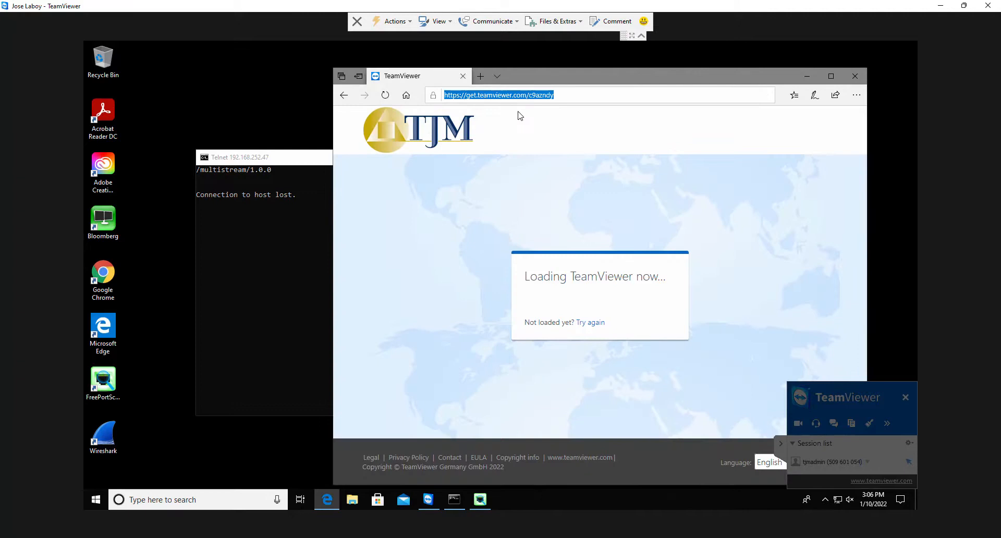
type("192.168.252.47/")
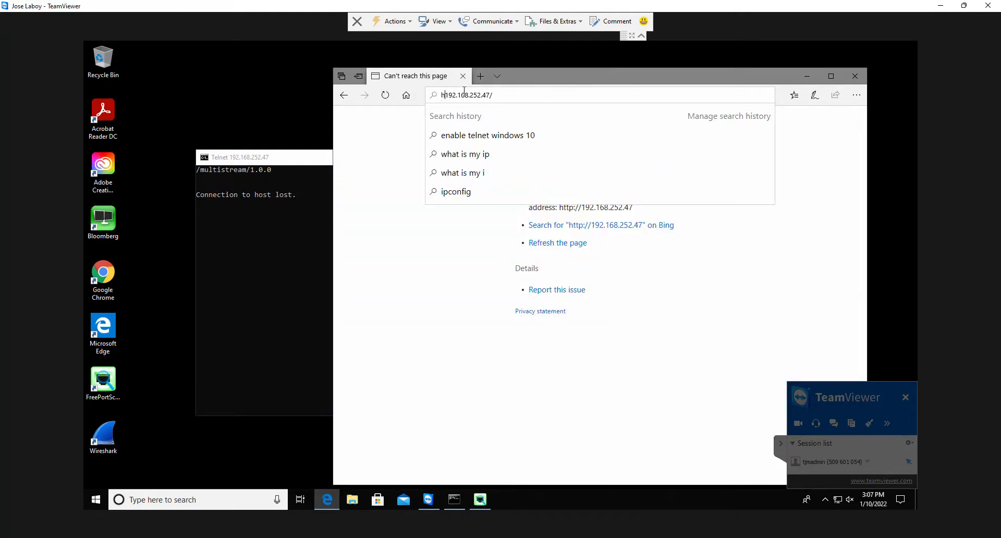
key("Return")
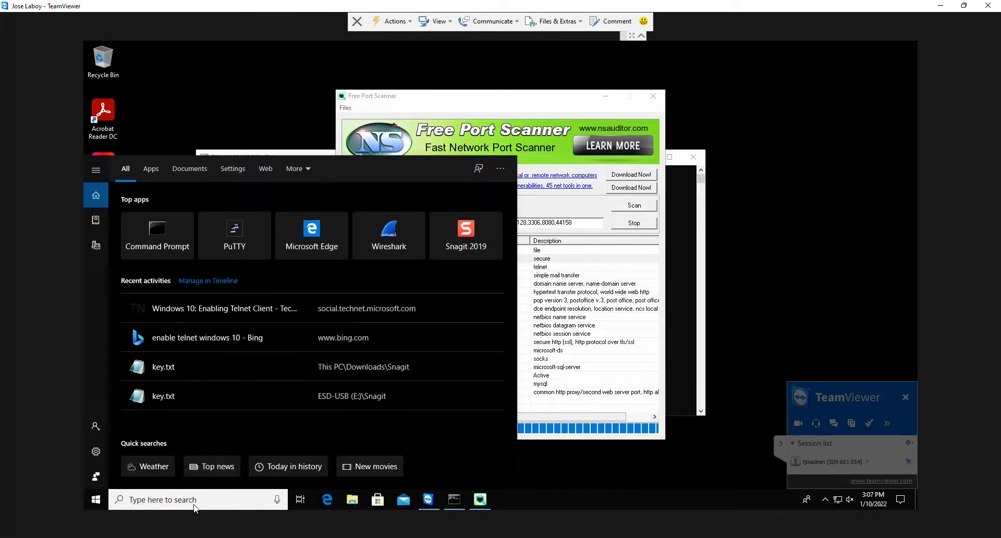
Step: Launch PuTTY and open an SSH session to the miner at 192.168.252.47
type("po")
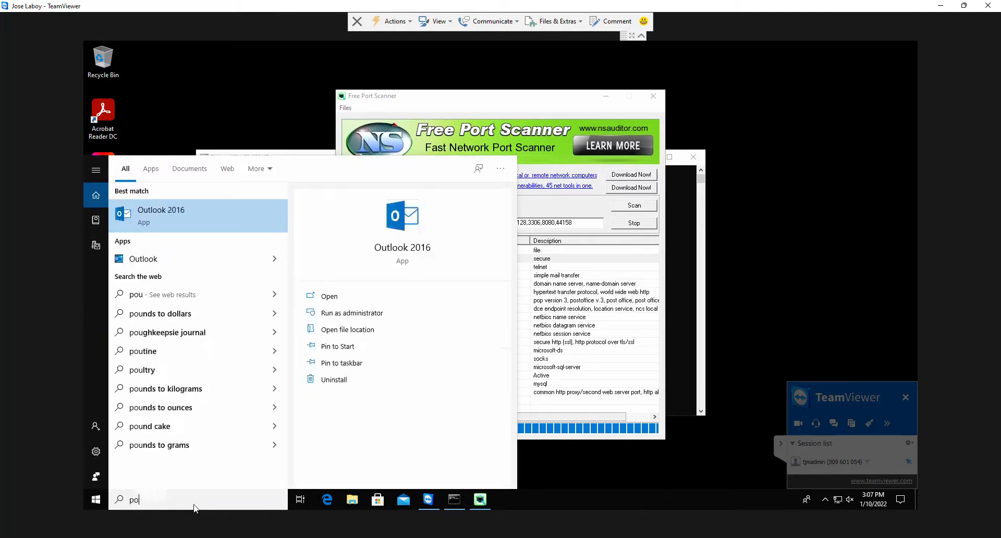
type("ui")
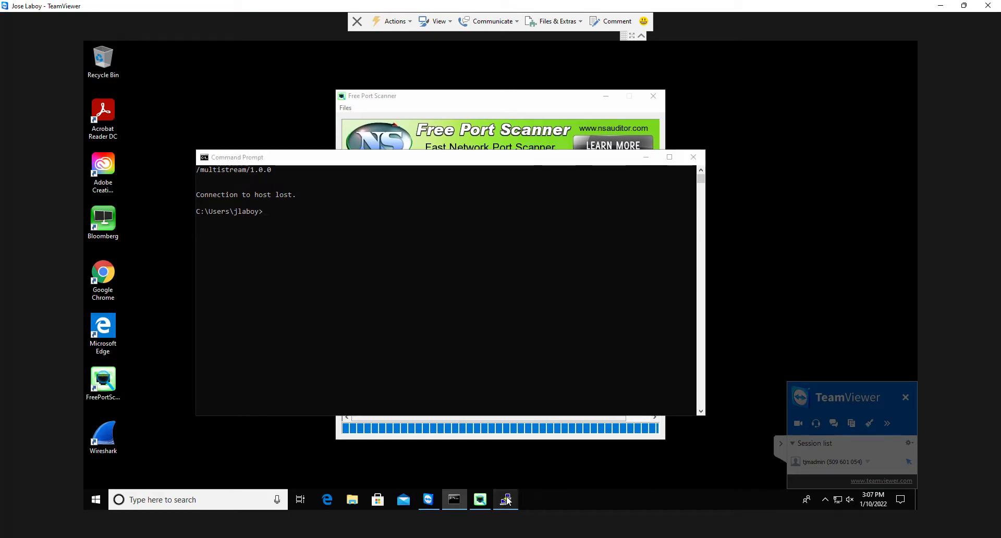
left_click(505, 499)
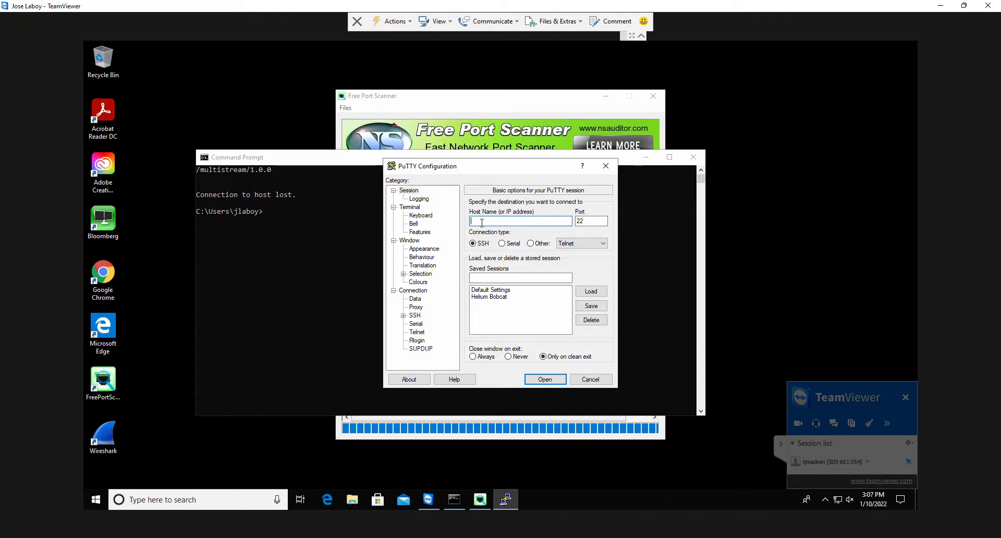
type("192.168.252.47")
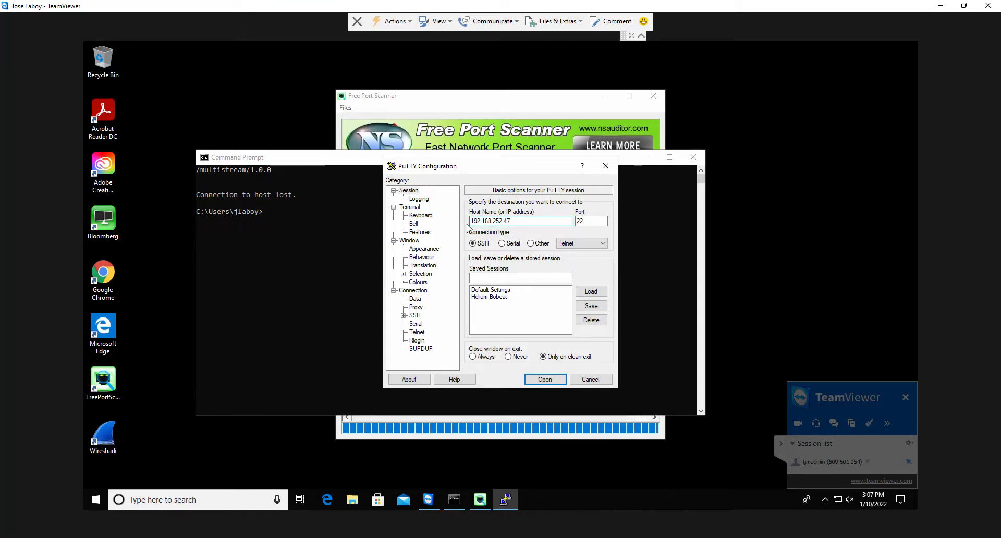
left_click(544, 379)
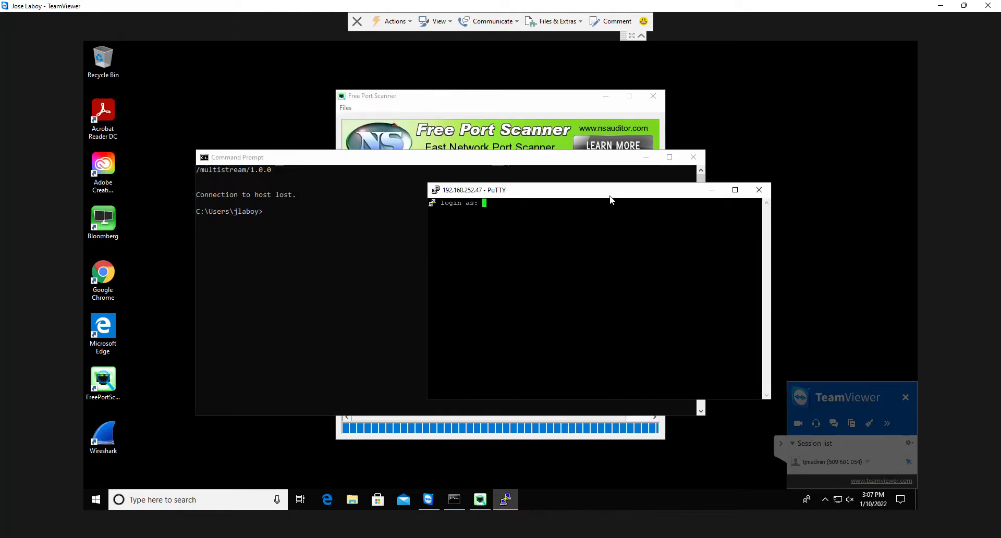
Step: Attempt the admin login with a password, which is denied
type("admin")
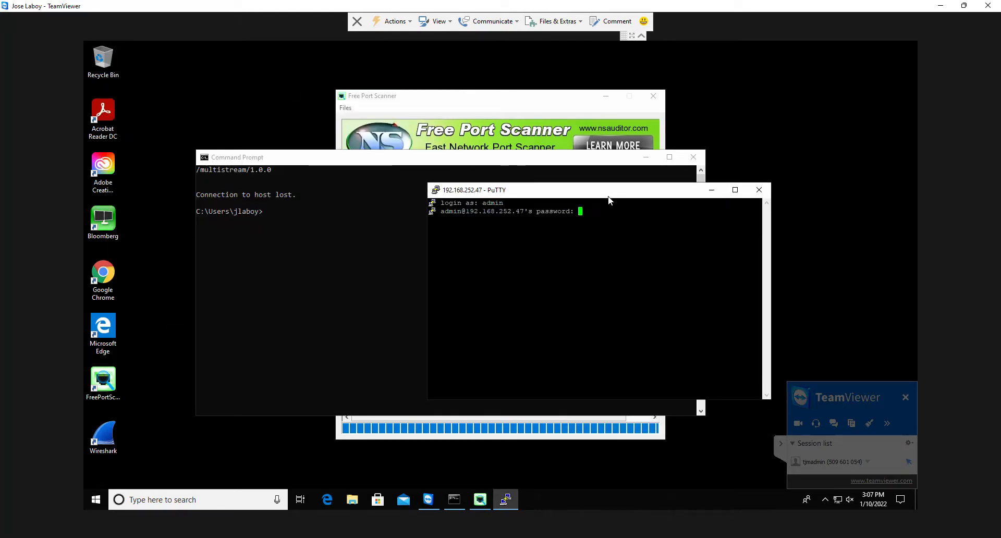
key("Return")
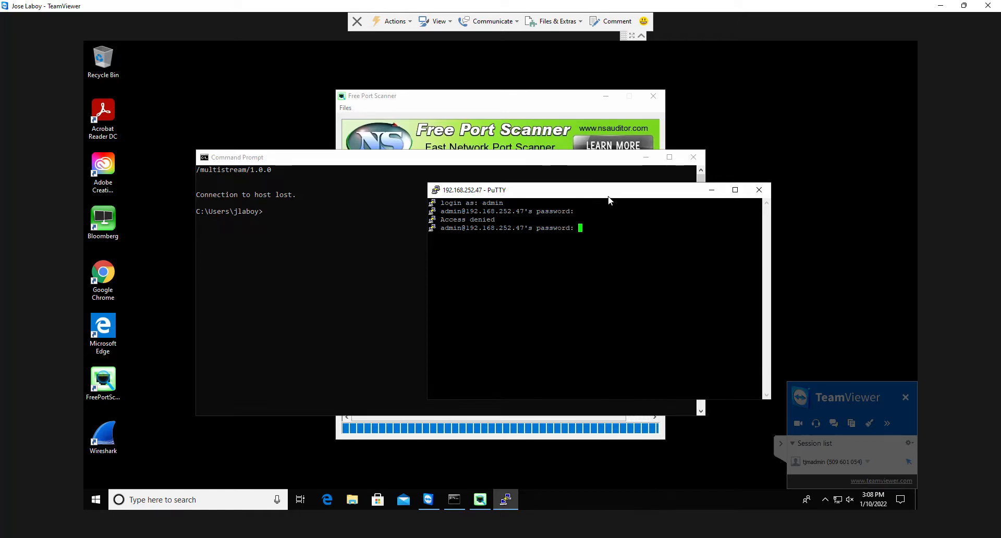
mouse_move(759, 190)
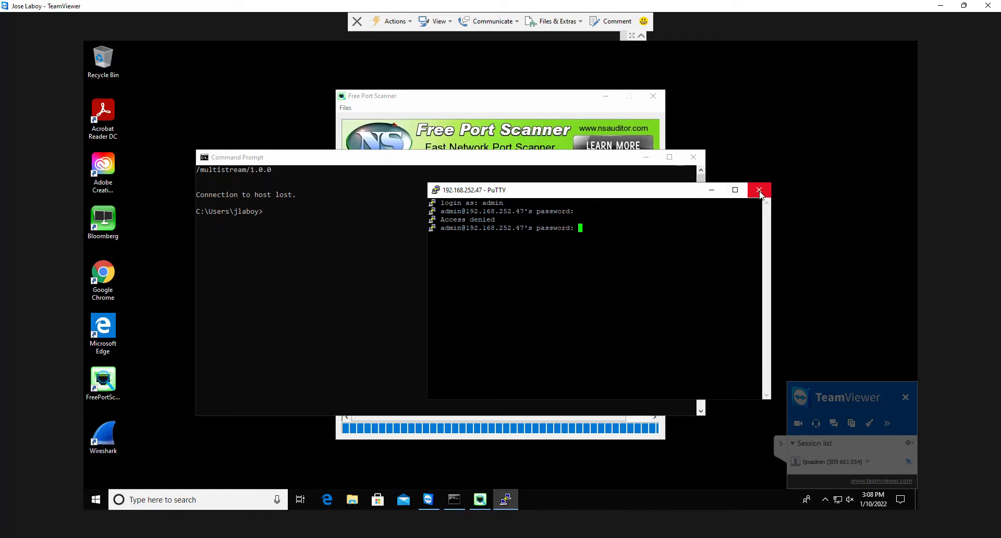
Step: Close the denied PuTTY session and confirm ending it
left_click(758, 190)
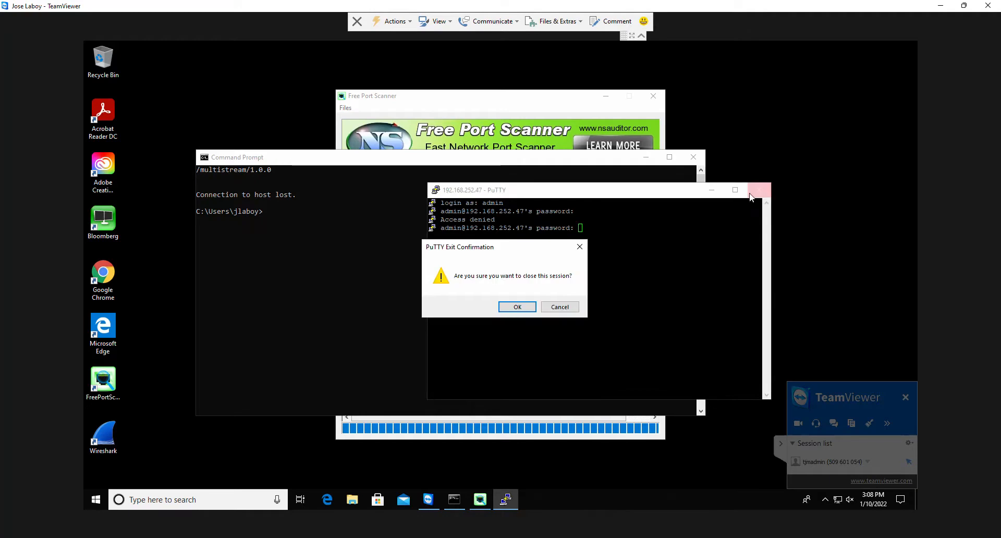
left_click(517, 307)
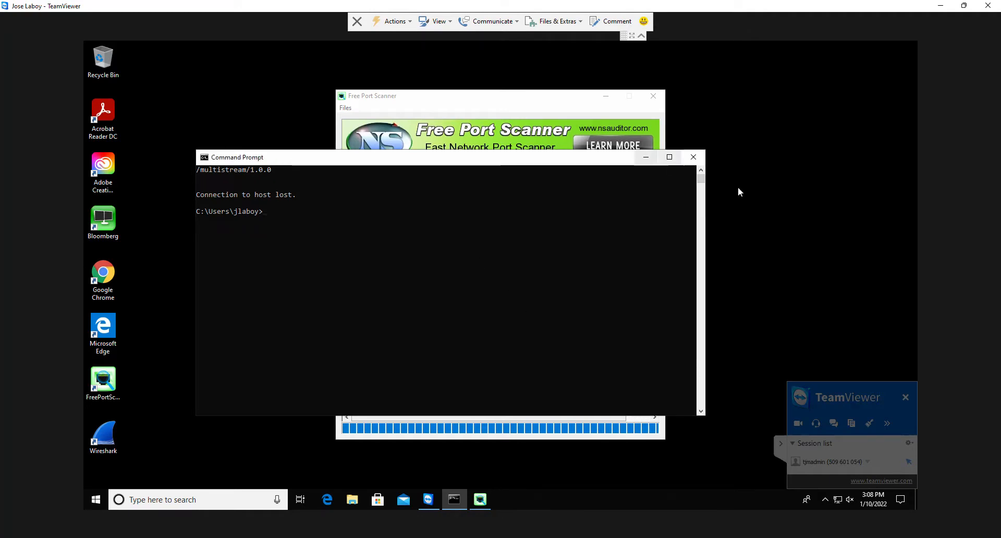
mouse_move(482, 260)
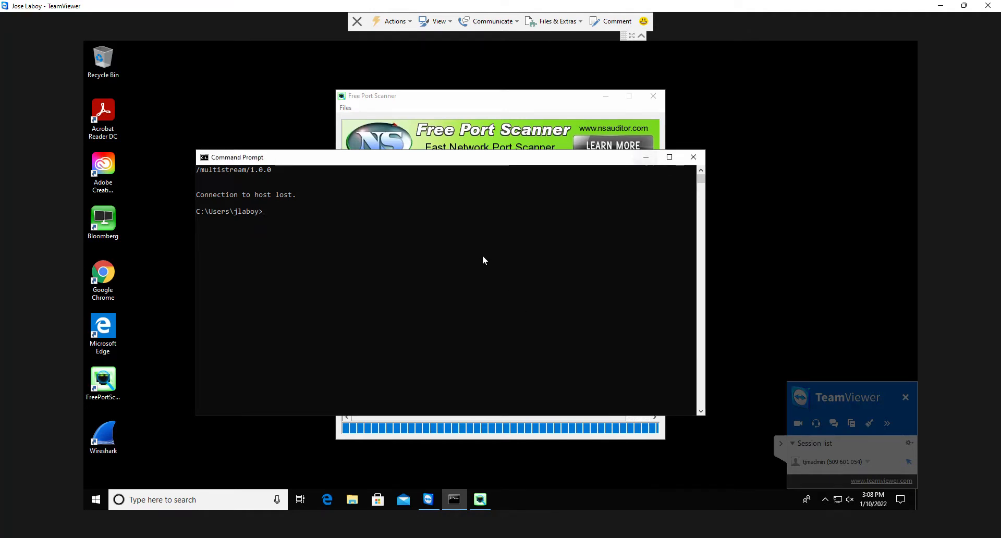
Step: Start a continuous ping to the miner at 192.168.252.47 from Command Prompt
type("ping")
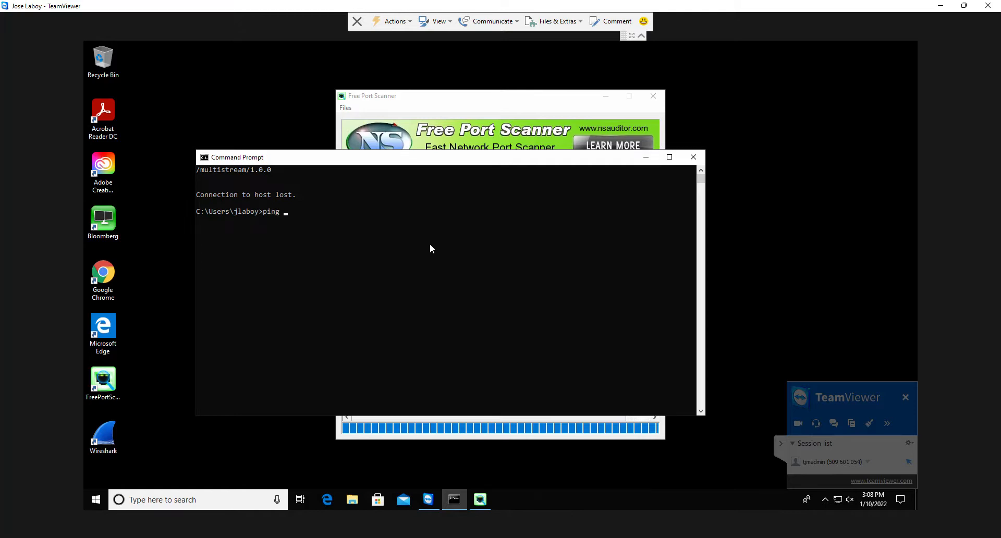
type("192.168.")
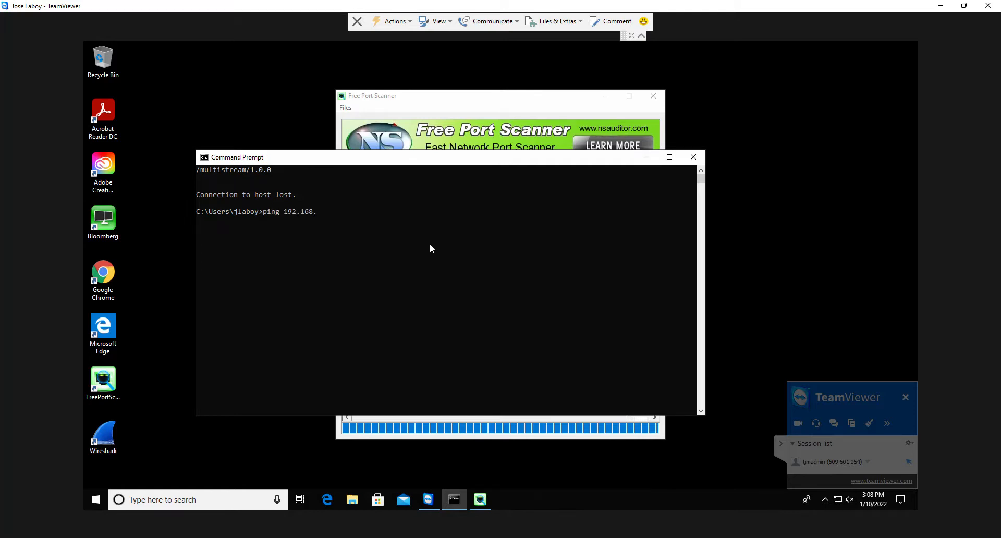
type("252.47 -t")
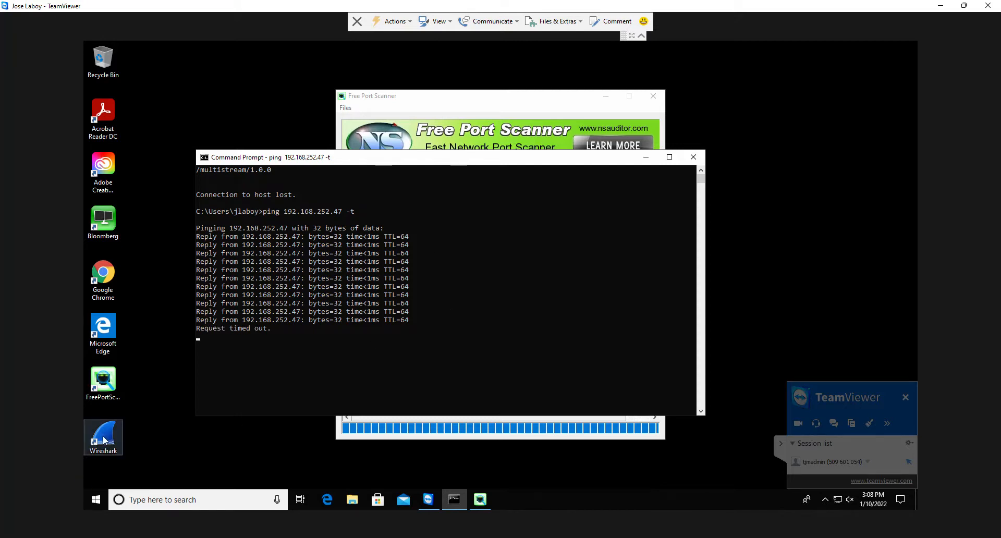
Step: Launch Wireshark and begin a live capture on Ethernet 3 showing ICMP pings to 192.168.252.47
double_click(103, 437)
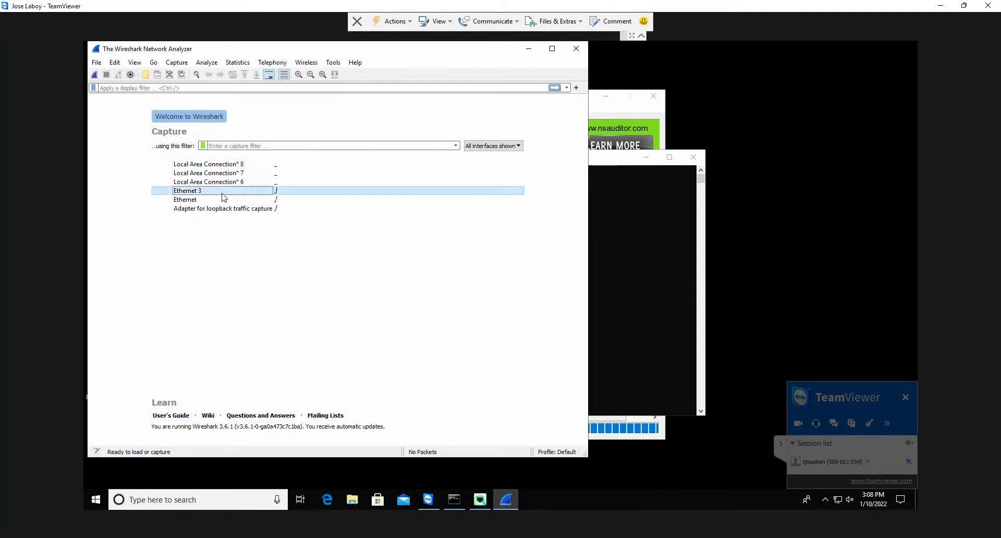
mouse_move(224, 194)
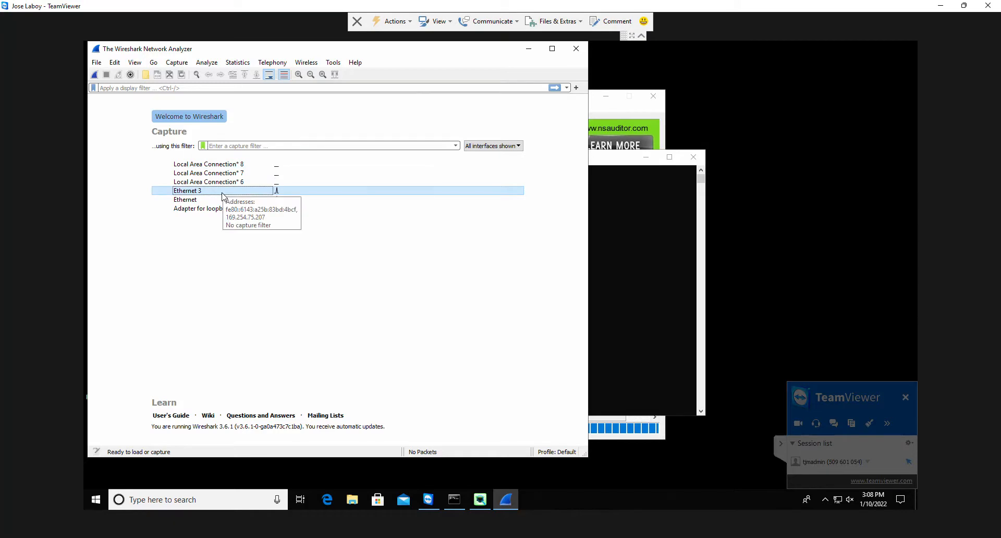
double_click(187, 190)
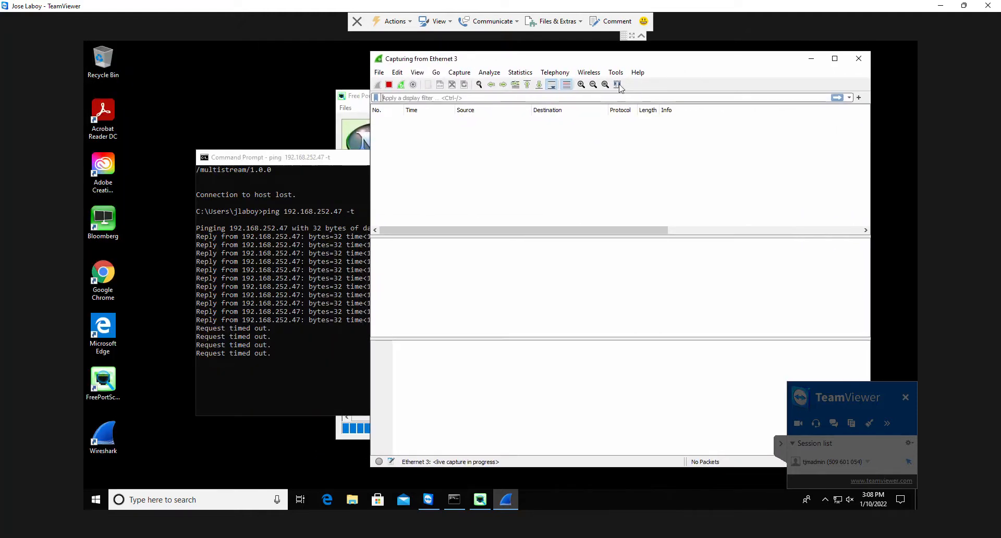
left_click(268, 157)
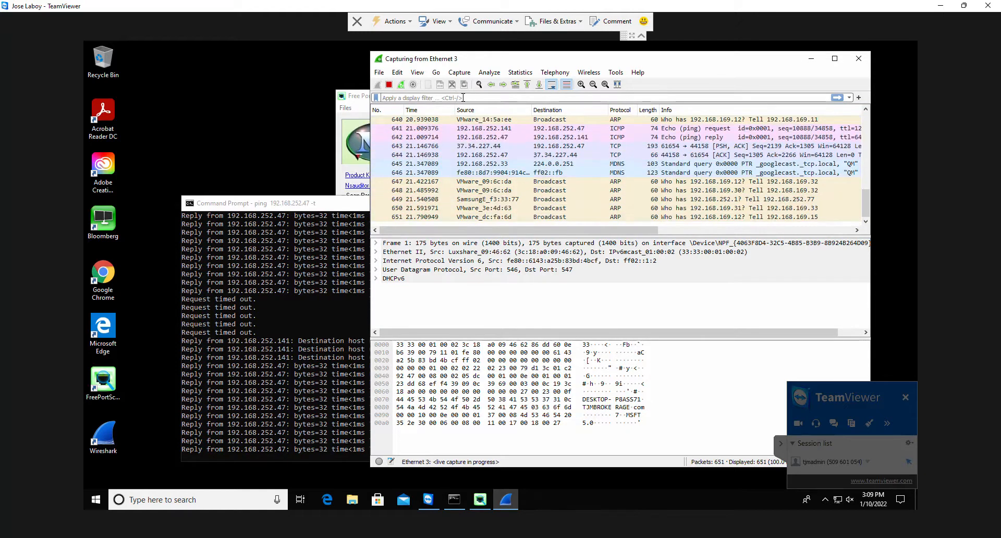
Step: Apply the display filter ip.src == 192.168.252.47 and review the miner's TCP traffic
type("ip.src == 192.168.252.47")
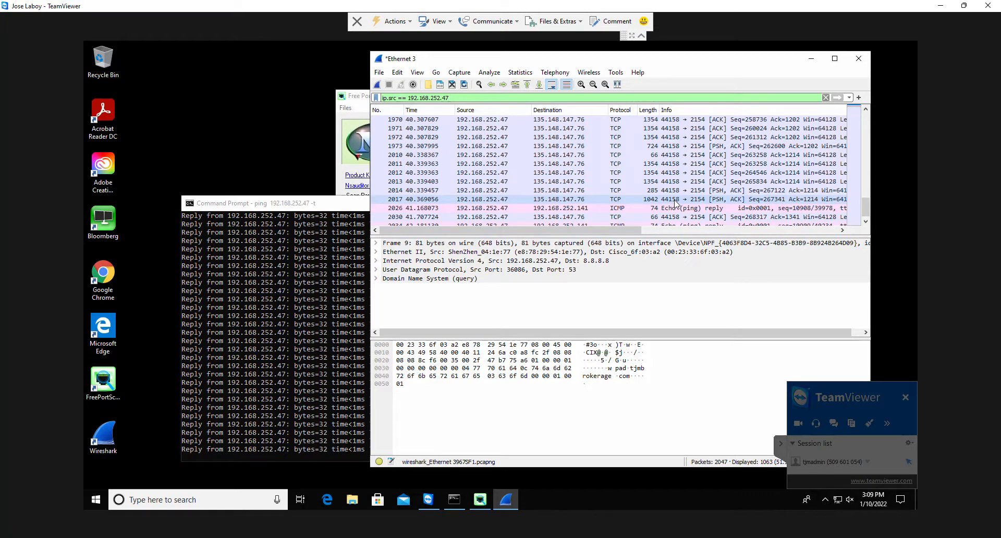
scroll("up", 3)
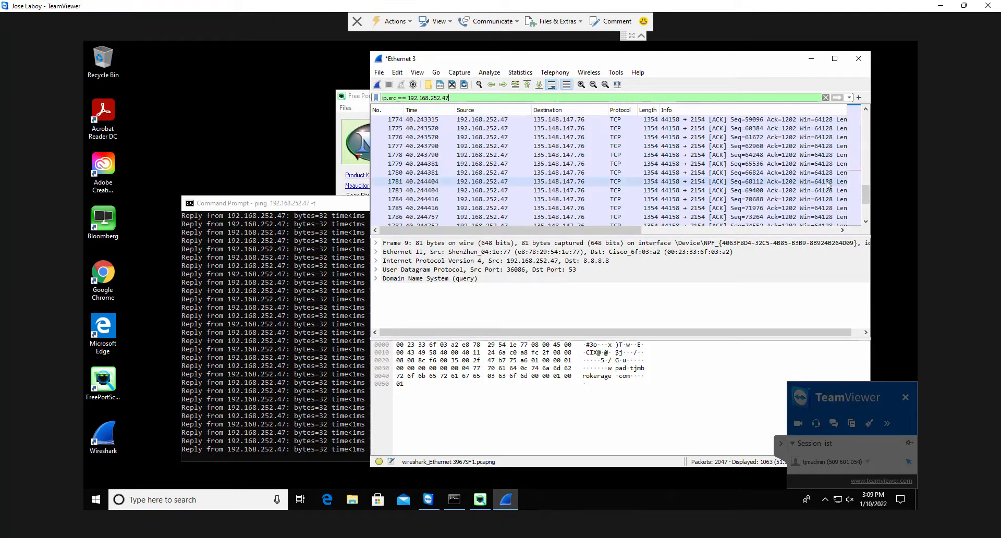
scroll("up", 3)
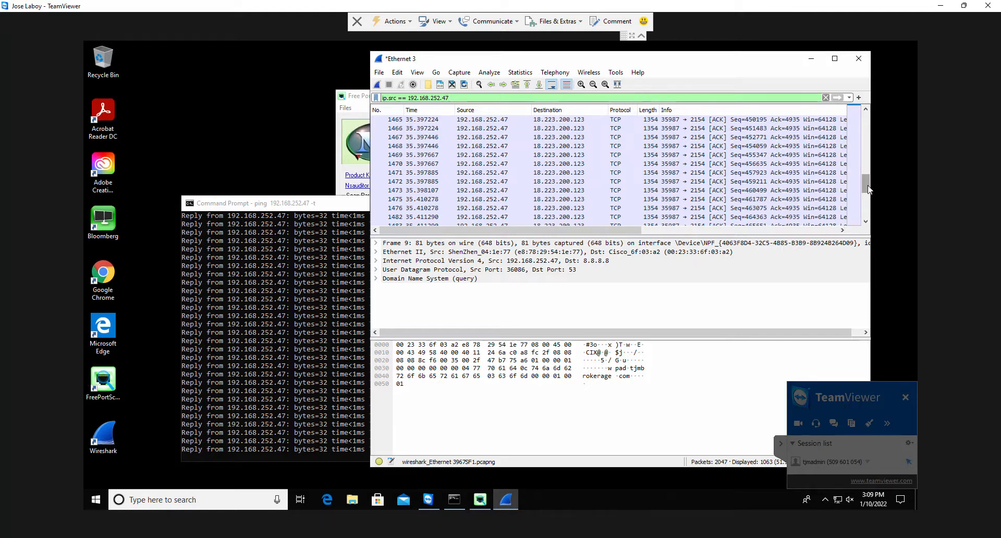
scroll("up", 3)
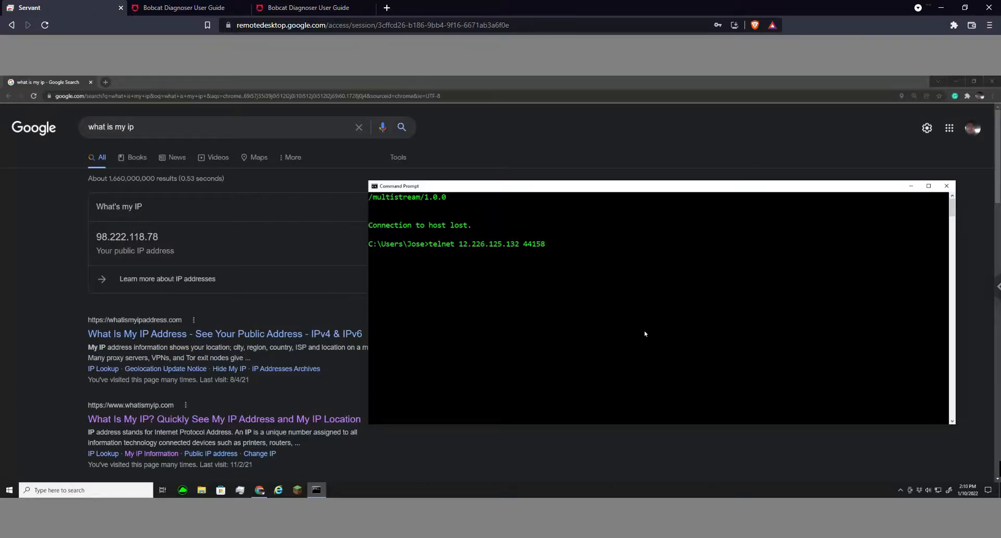
mouse_move(145, 222)
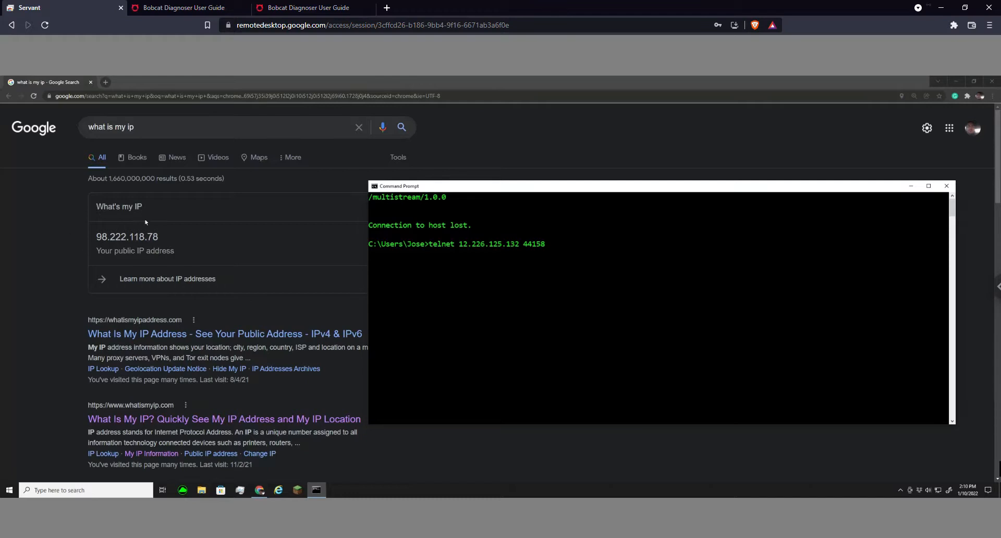
mouse_move(113, 246)
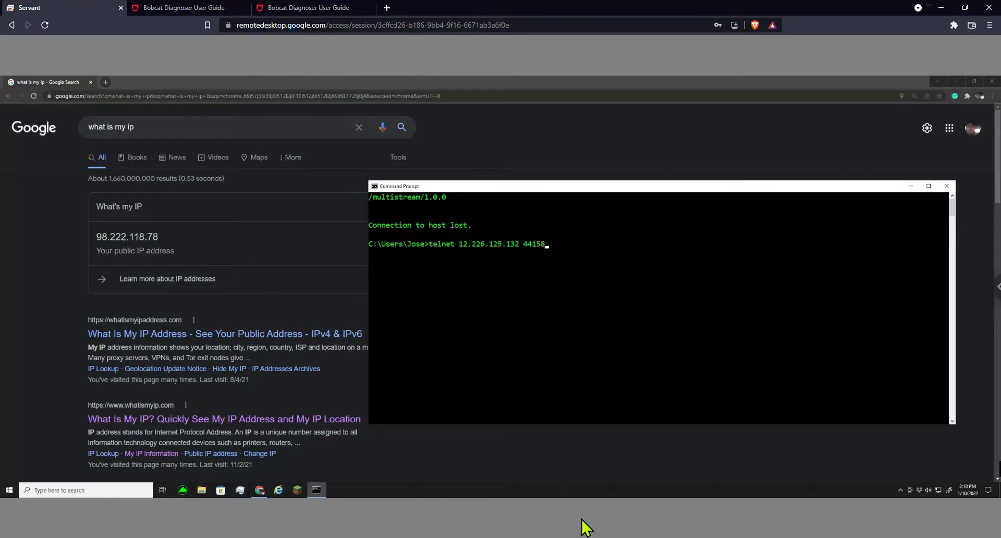
Step: Bring back the Visio diagram showing the firewall's 44158 port-forward and the external IP
left_click(316, 489)
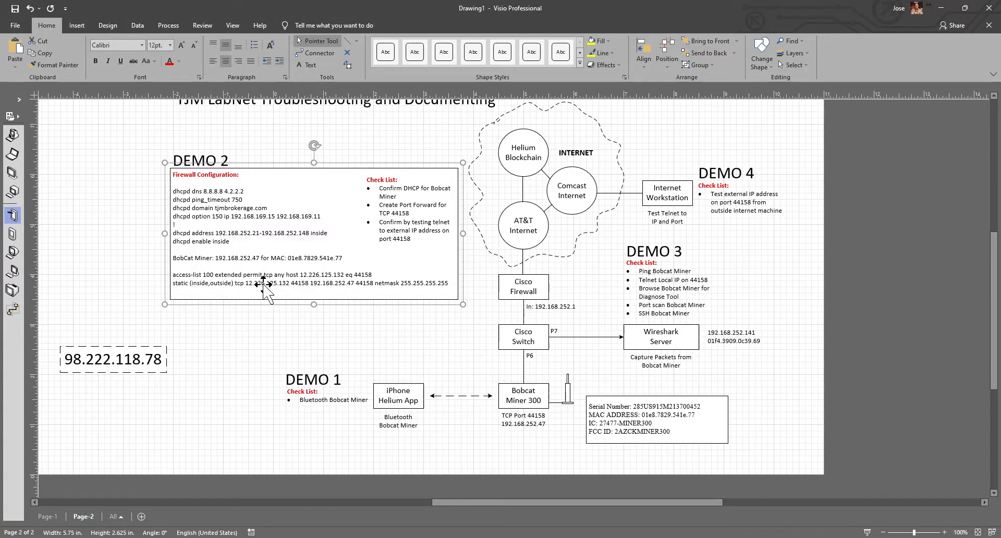
mouse_move(341, 291)
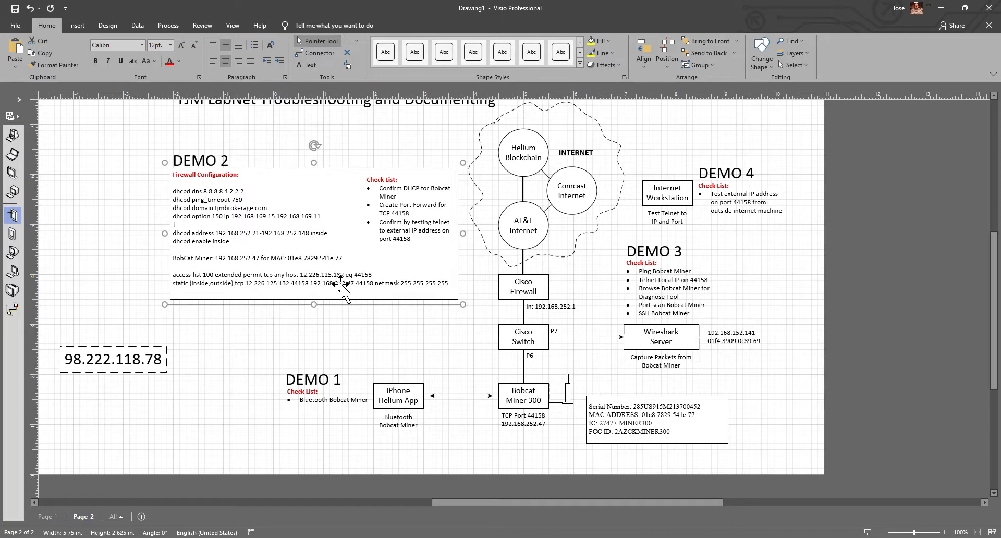
mouse_move(247, 290)
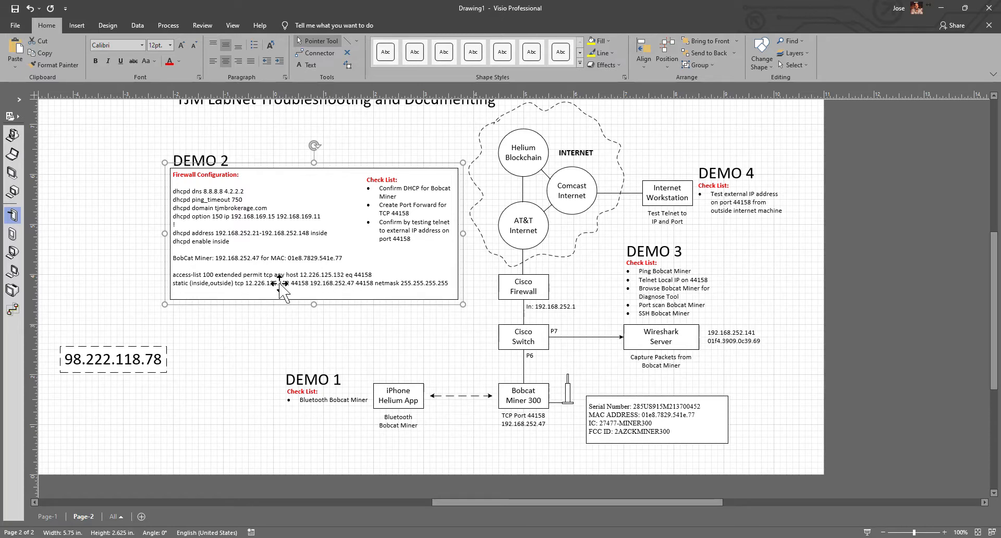
mouse_move(950, 12)
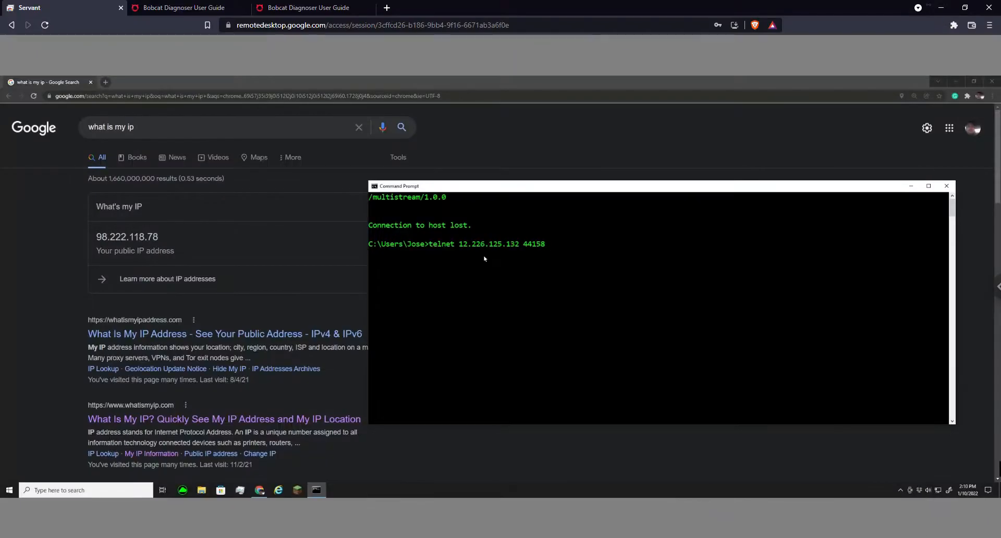
mouse_move(526, 273)
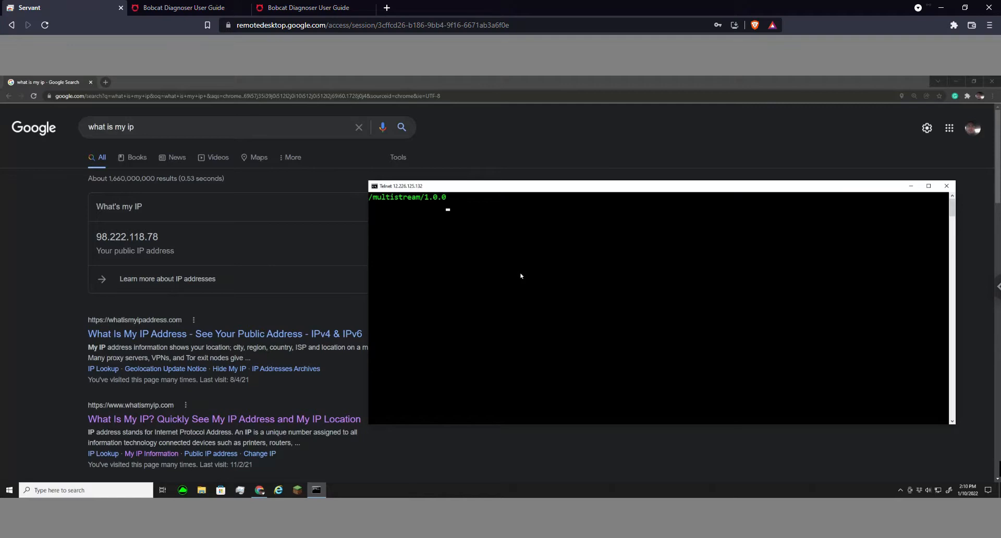
mouse_move(506, 253)
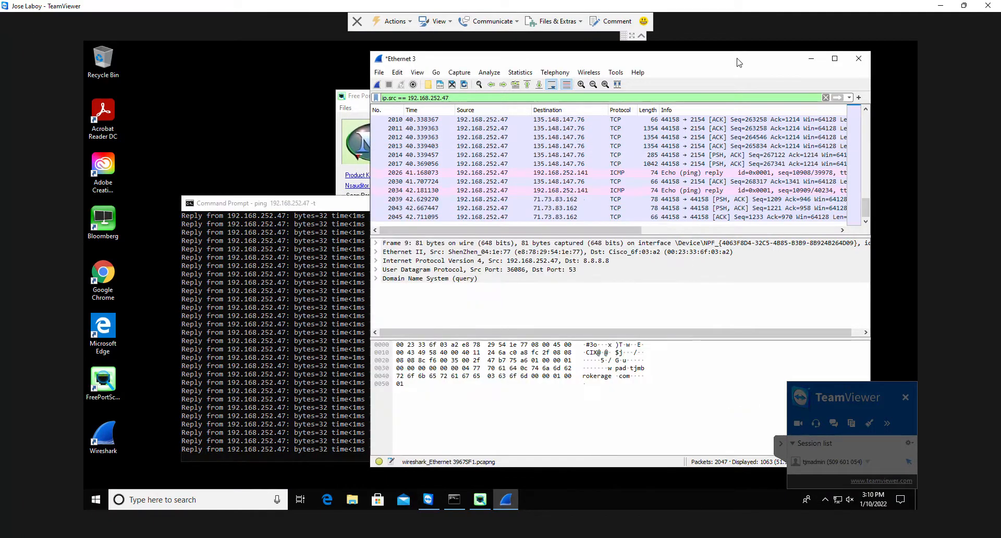
left_click_drag(574, 58, 481, 69)
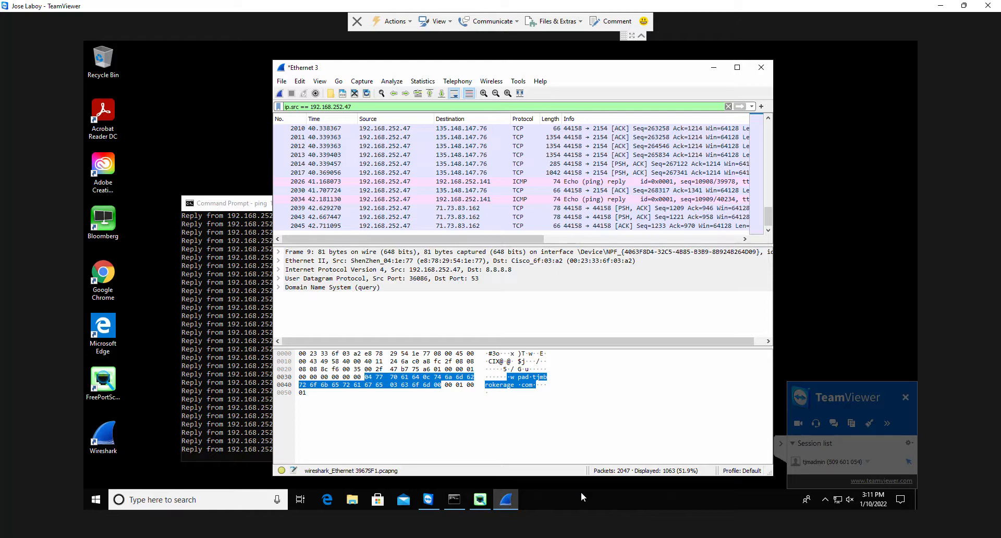
left_click(453, 385)
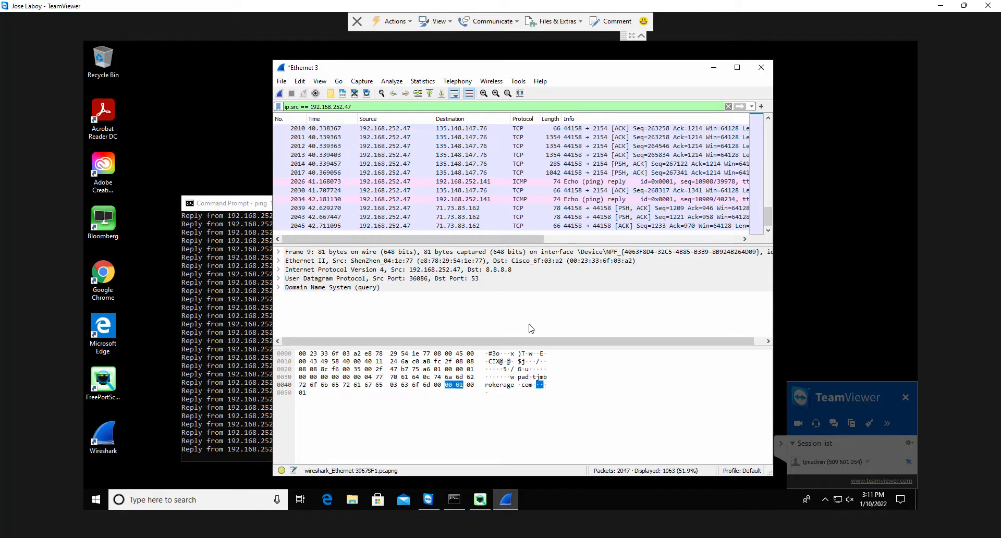